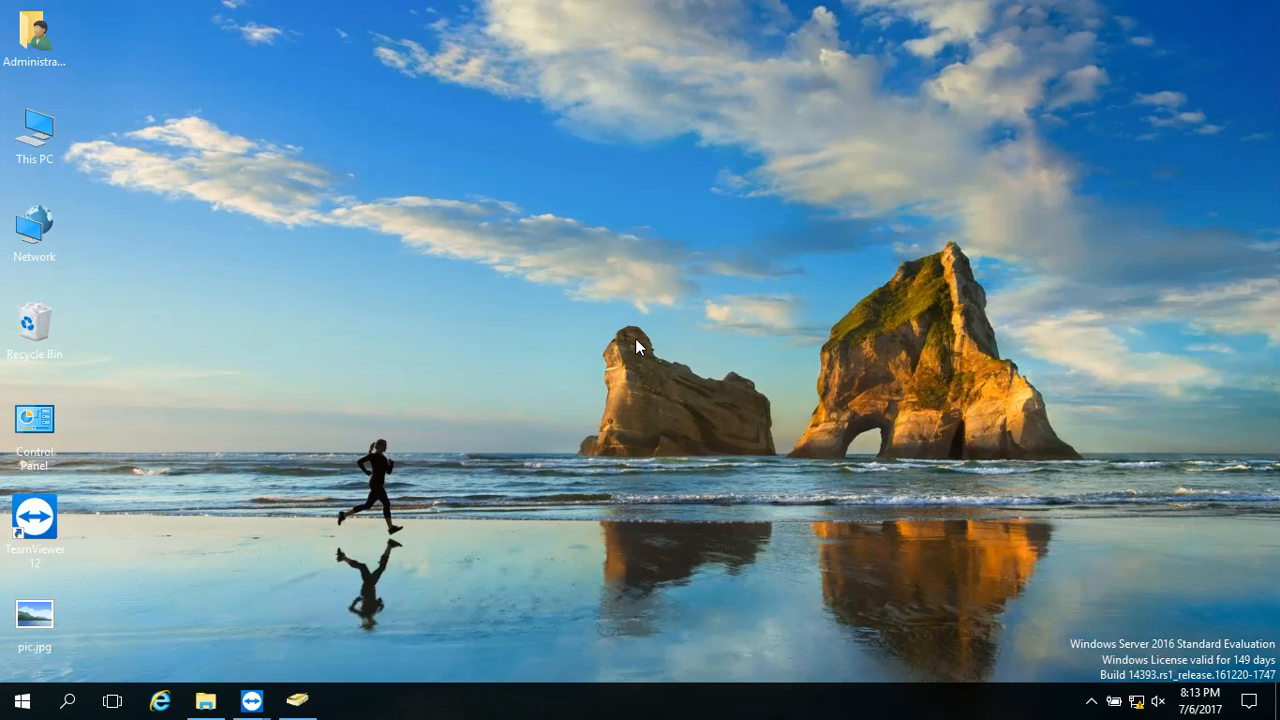
mouse_move(628, 384)
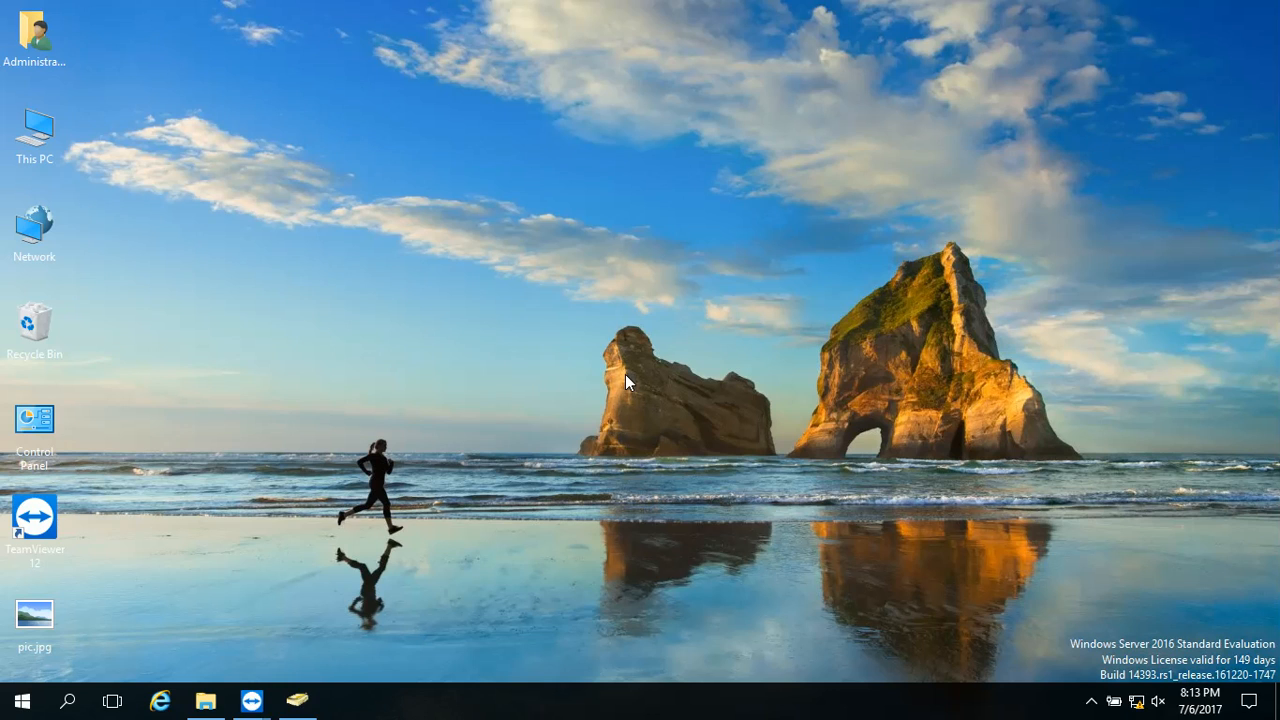
mouse_move(588, 510)
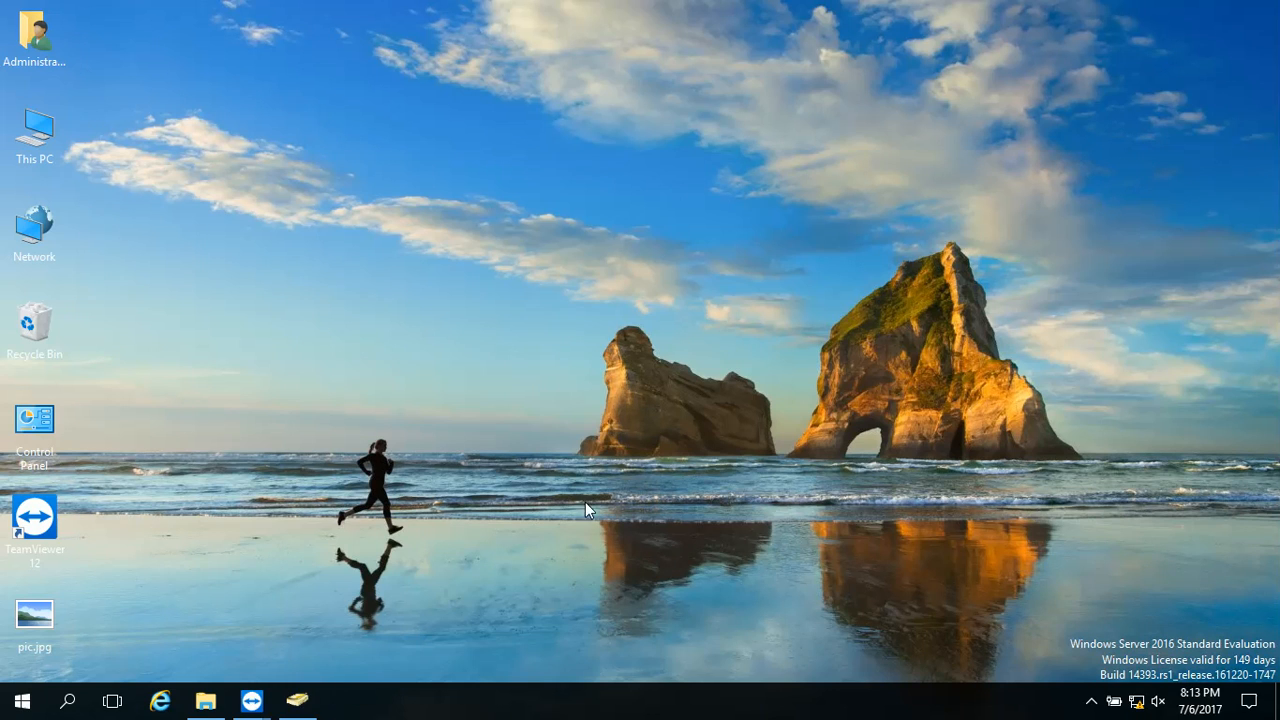
Review samuel's Account and empty Profile path in his properties, then cancel without changes
click(296, 700)
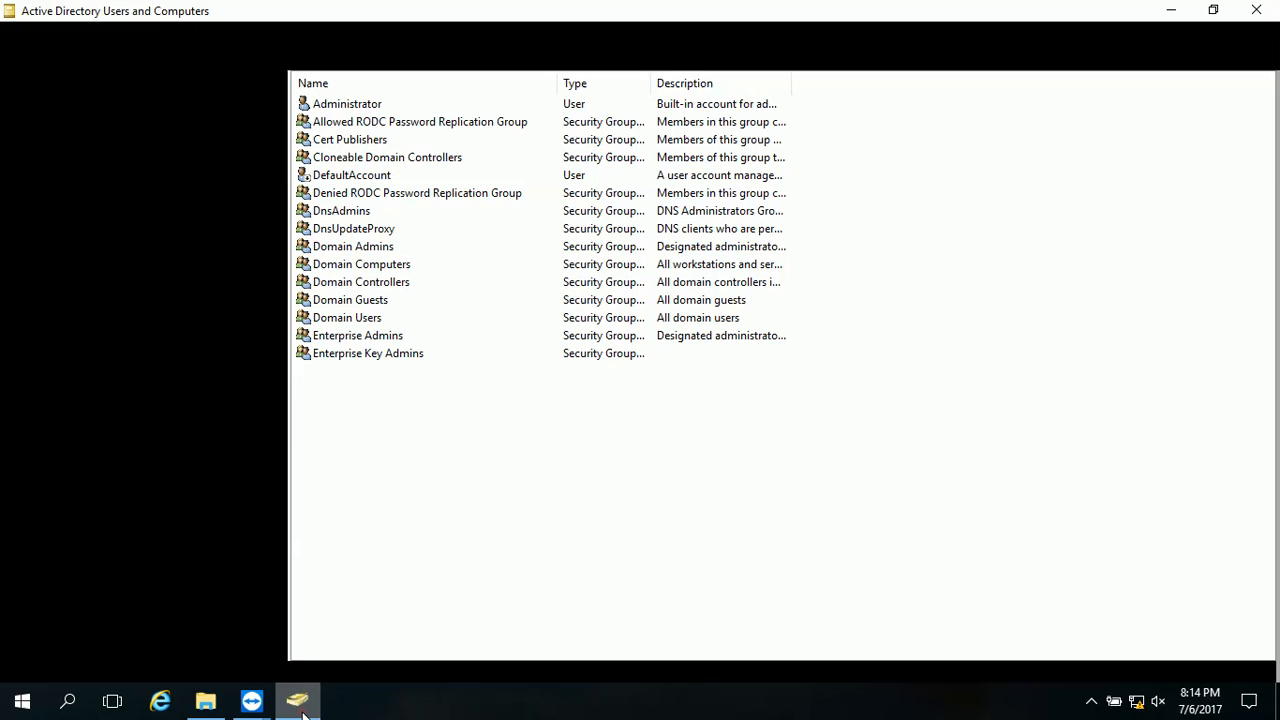
right_click(330, 496)
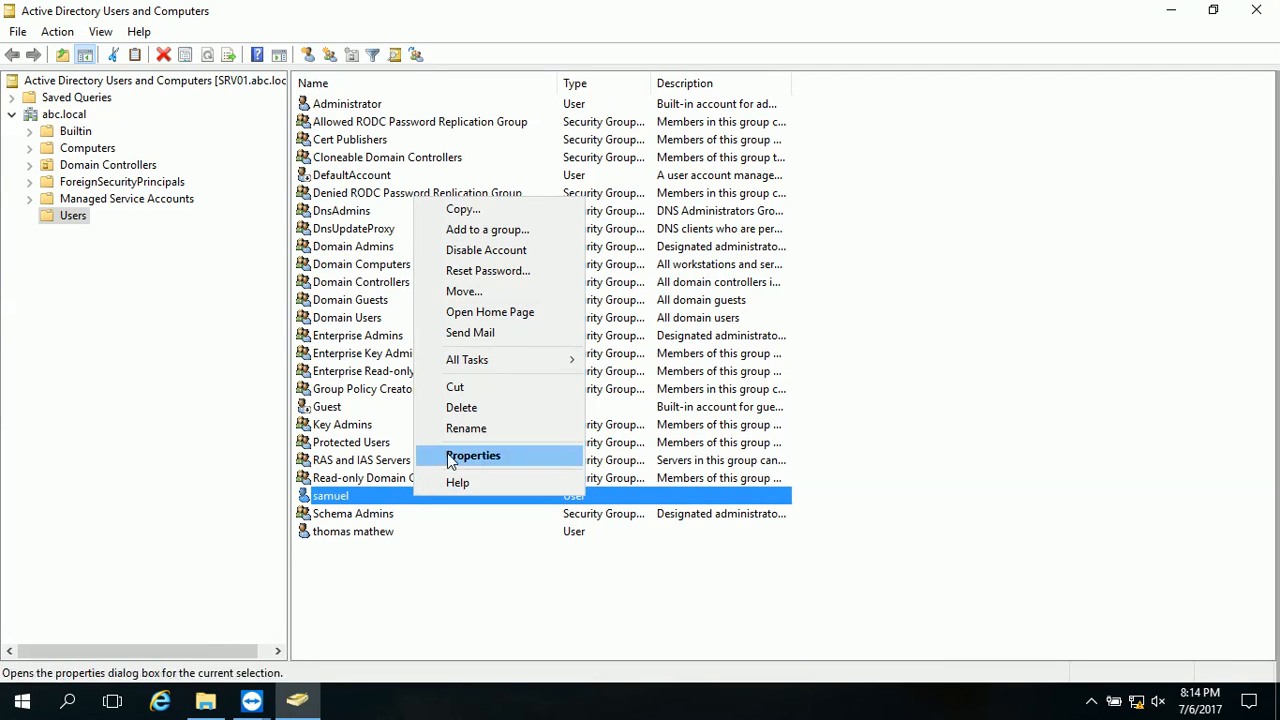
click(472, 456)
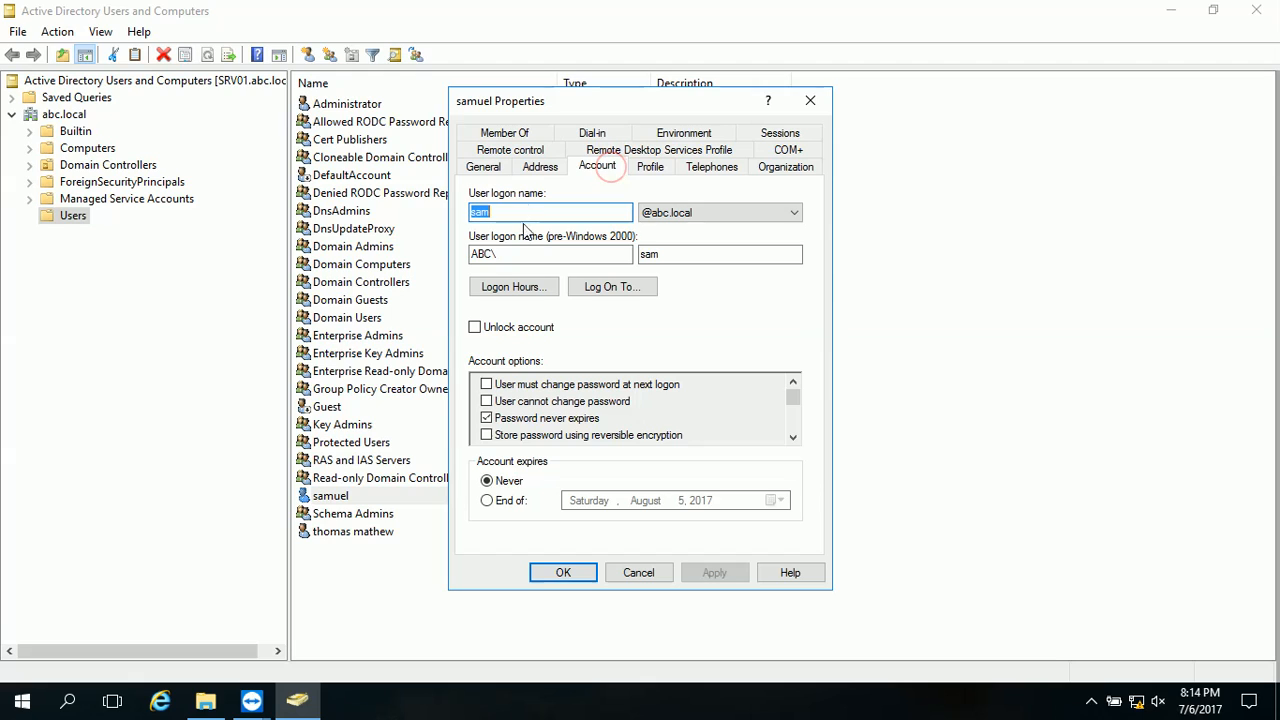
mouse_move(678, 540)
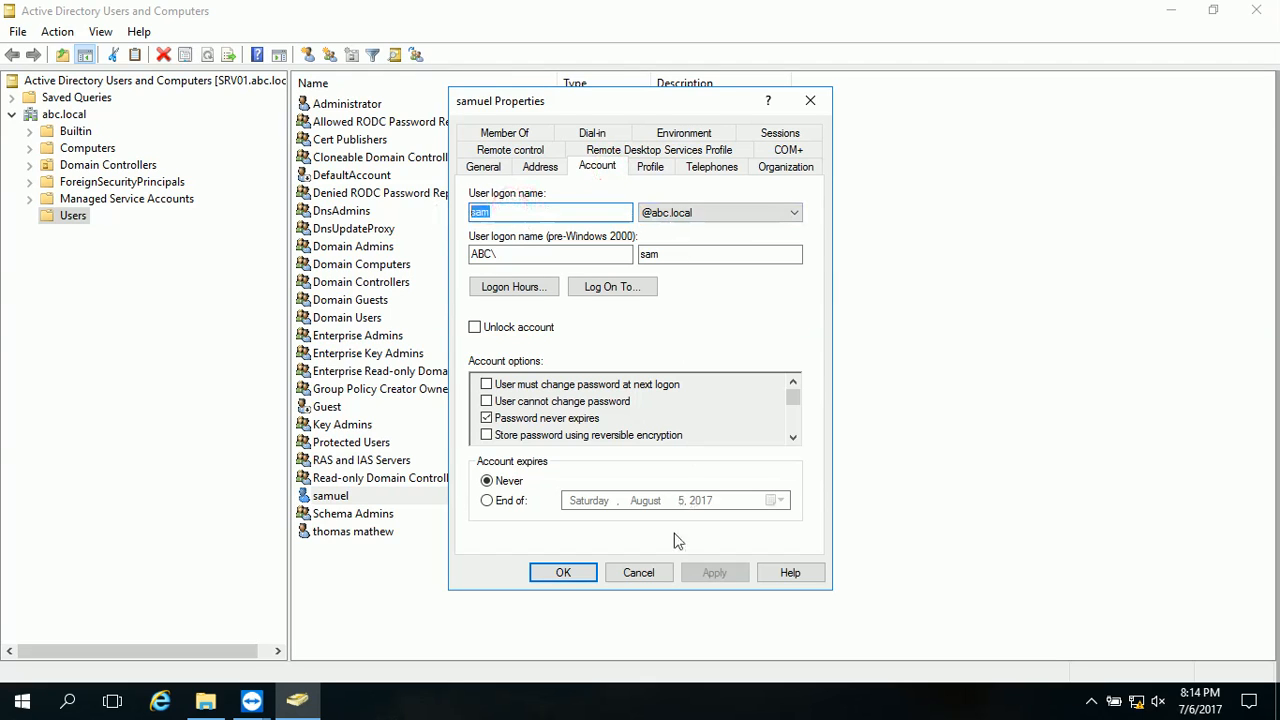
click(650, 166)
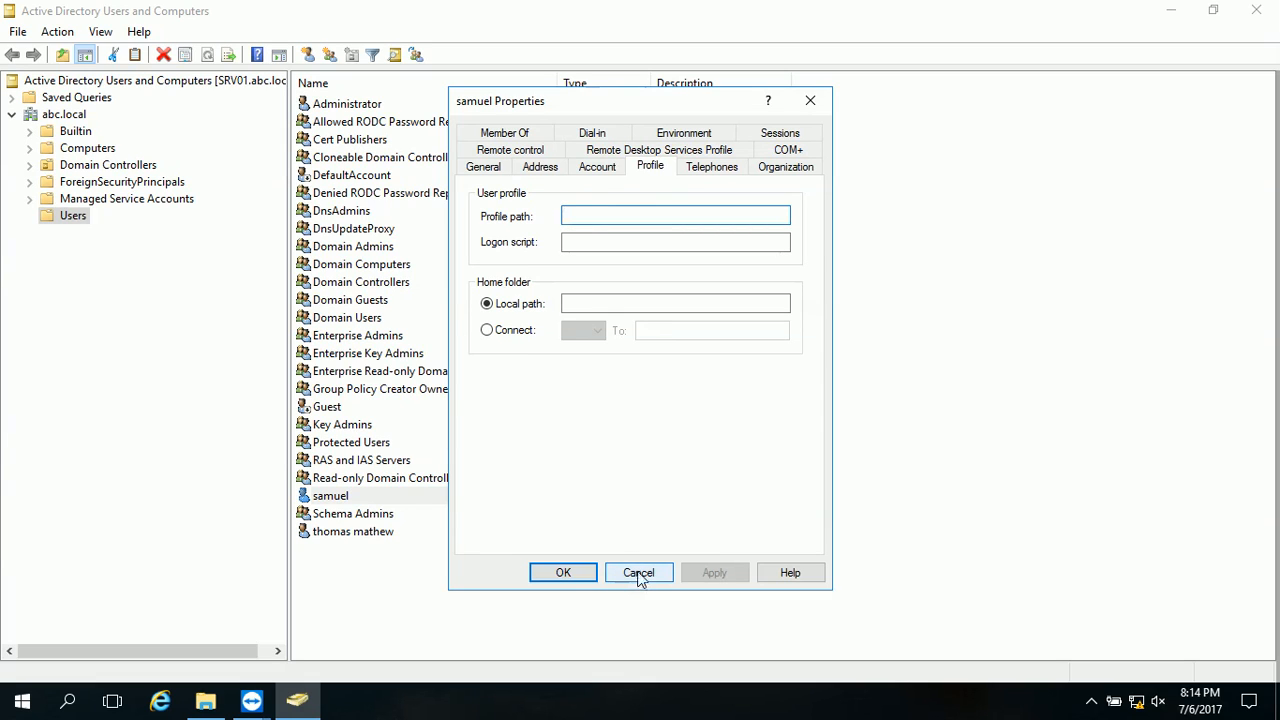
click(638, 572)
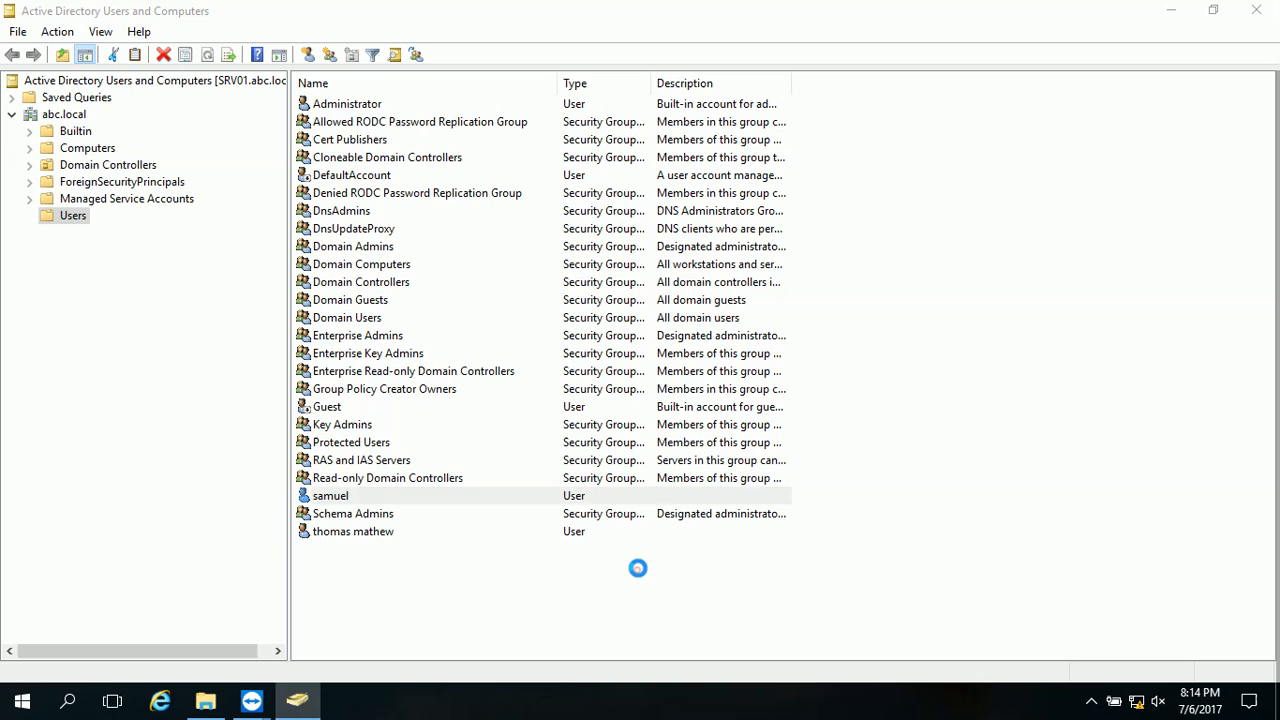
Create a new folder named 'profile' on the server's C: drive
click(206, 700)
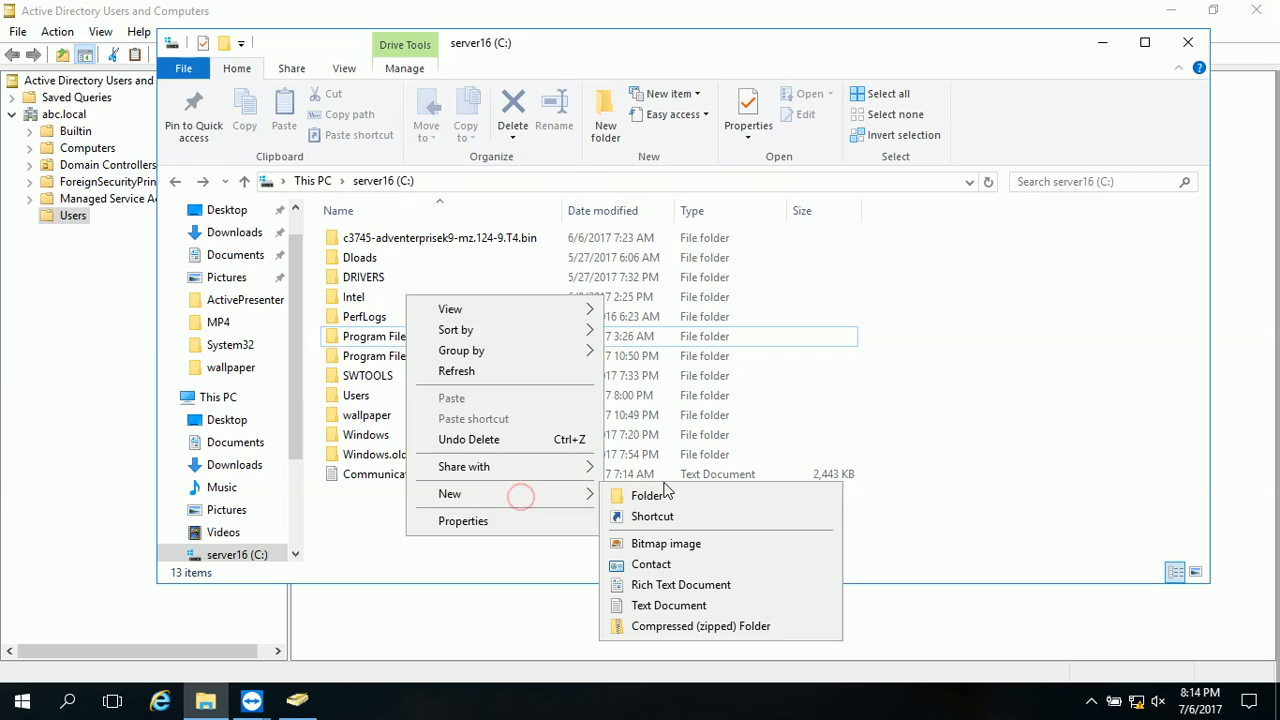
click(652, 494)
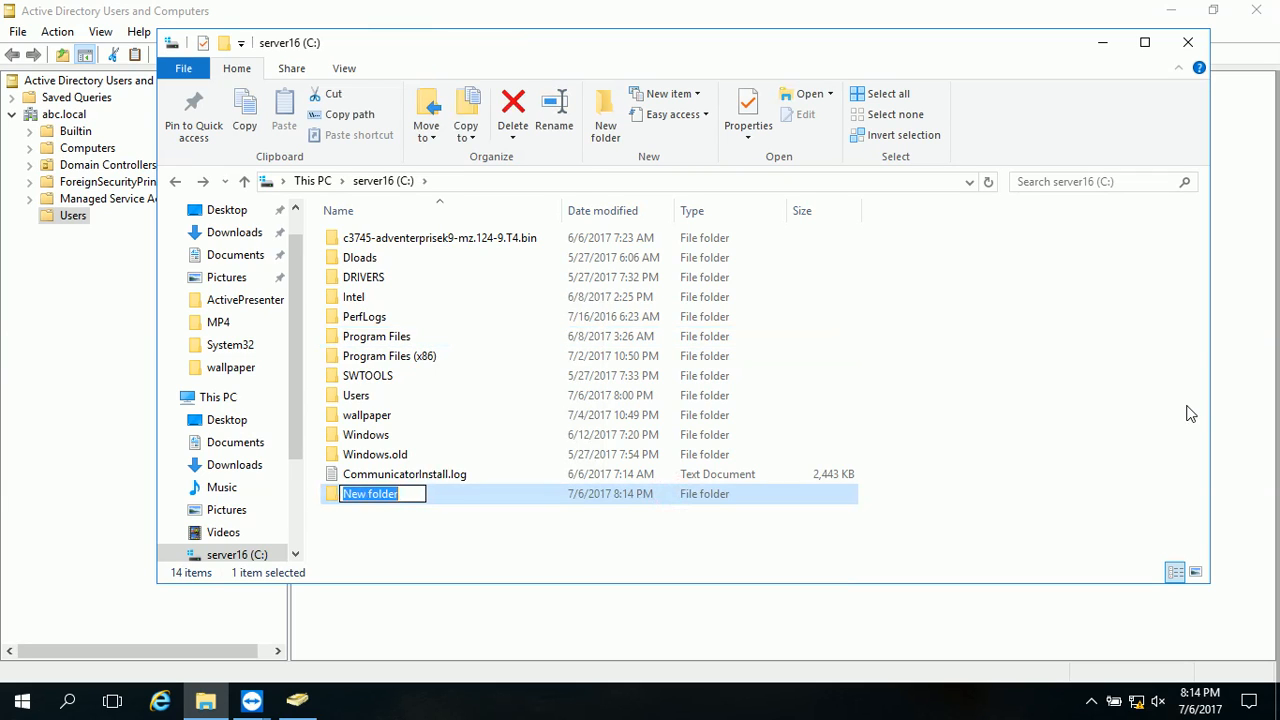
text(prof)
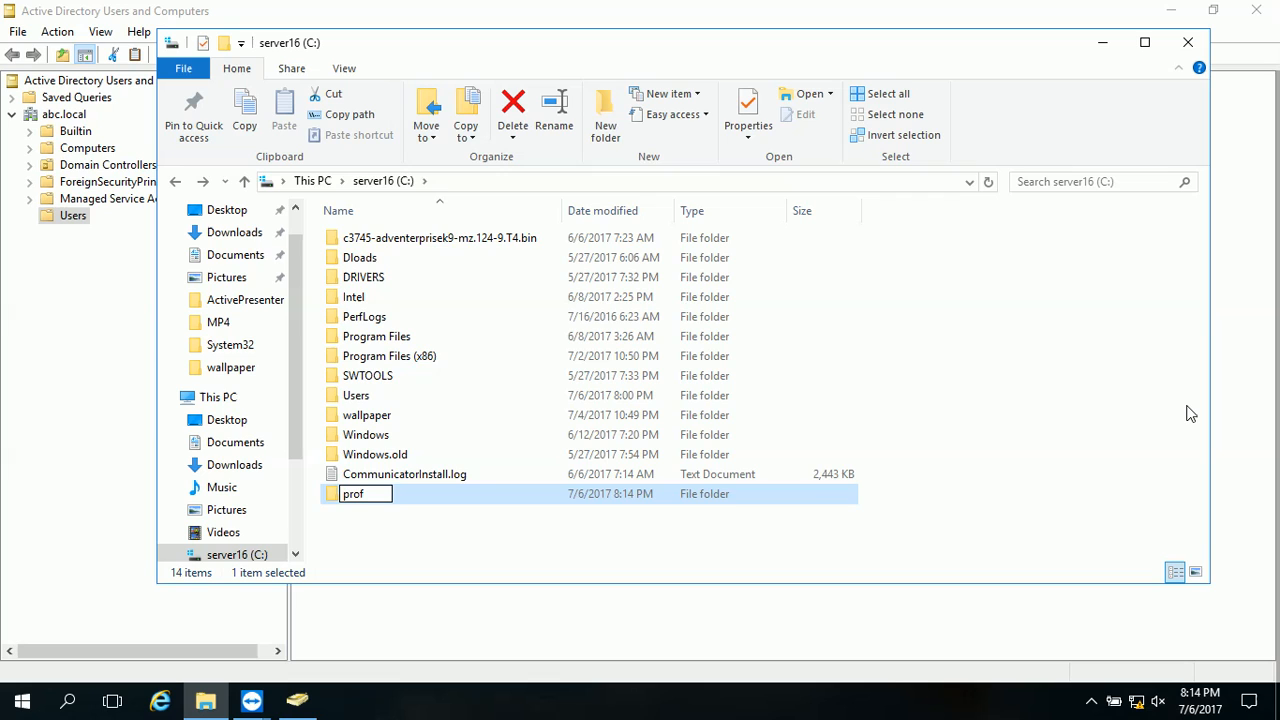
text(ile)
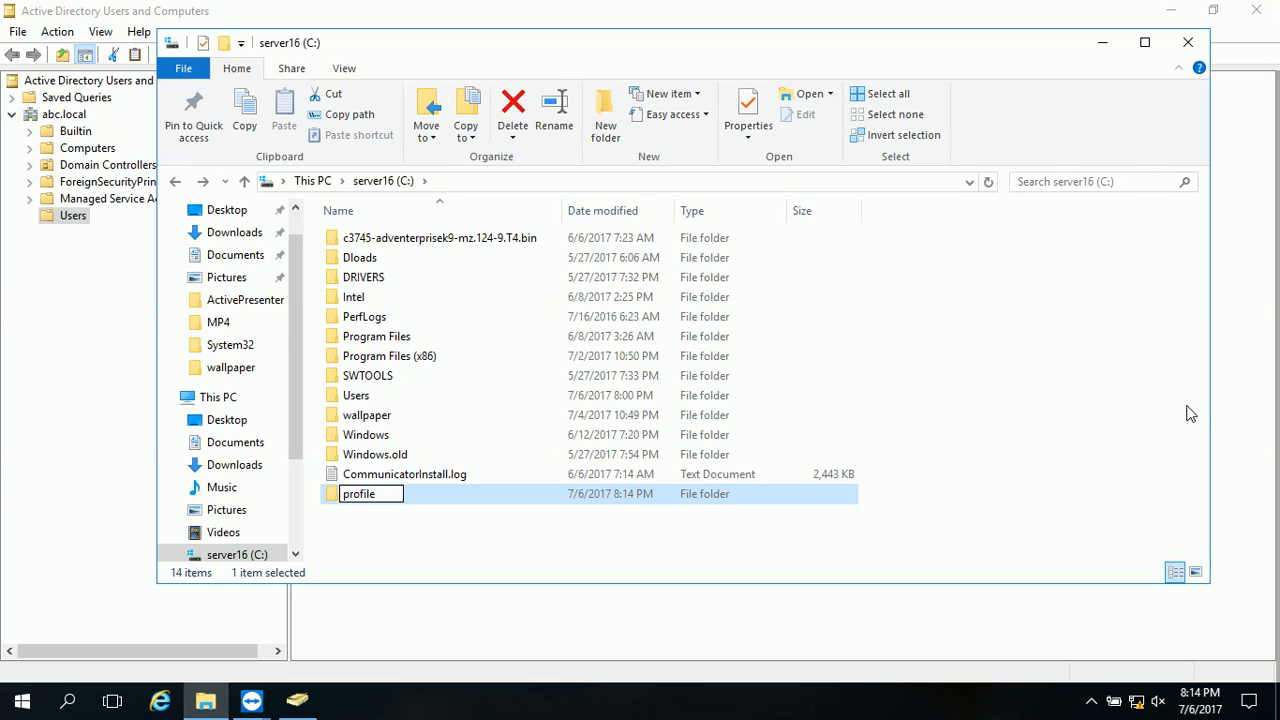
mouse_move(800, 548)
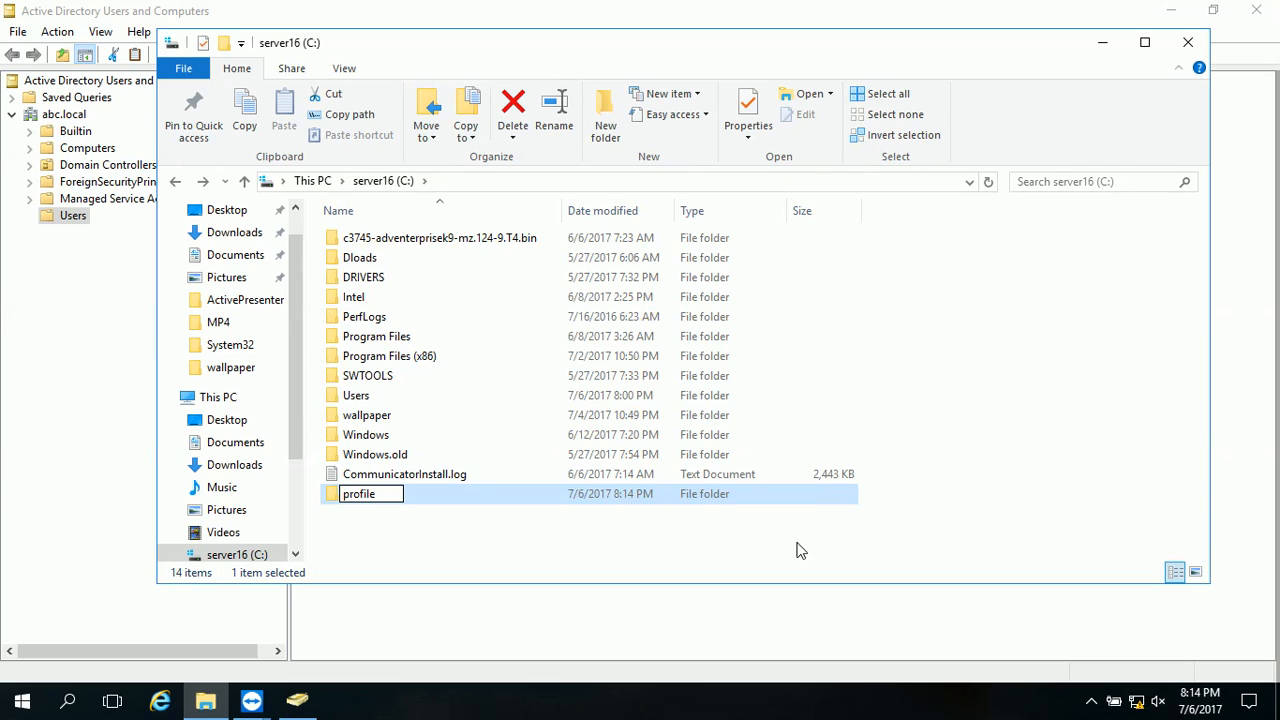
Share the profile folder via Advanced Sharing, granting Everyone Full Control on the share
right_click(358, 492)
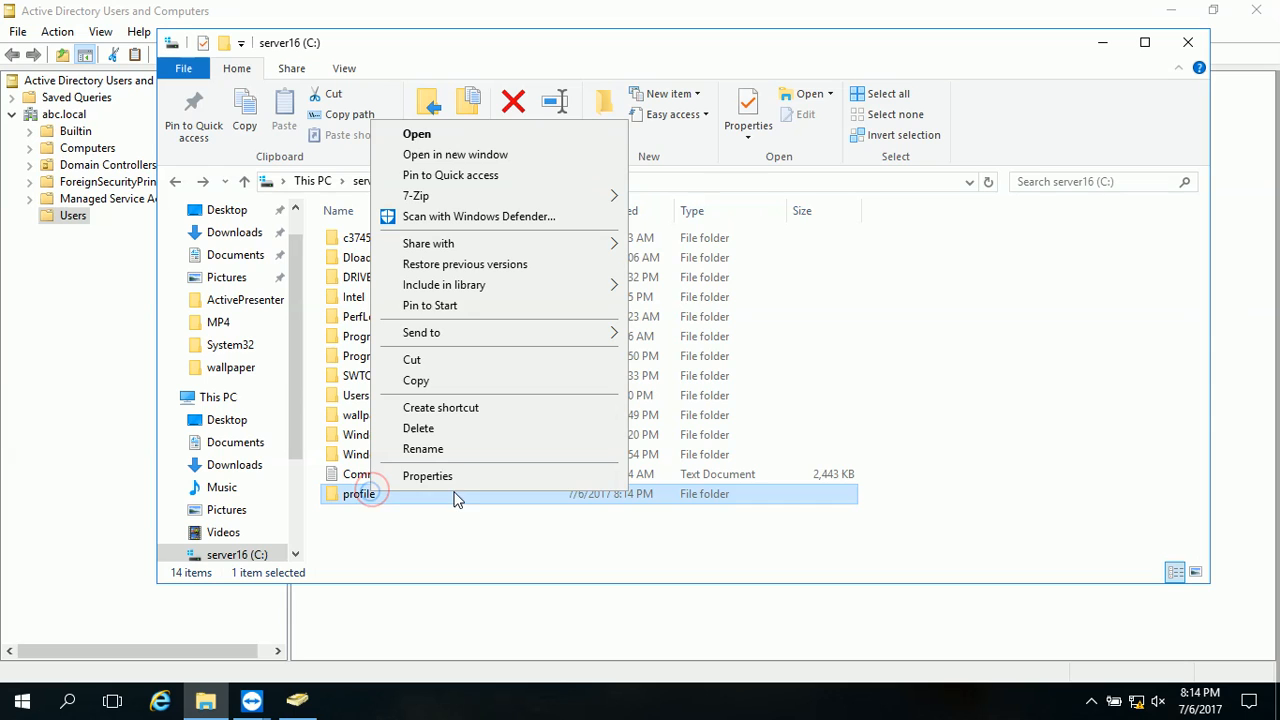
click(428, 476)
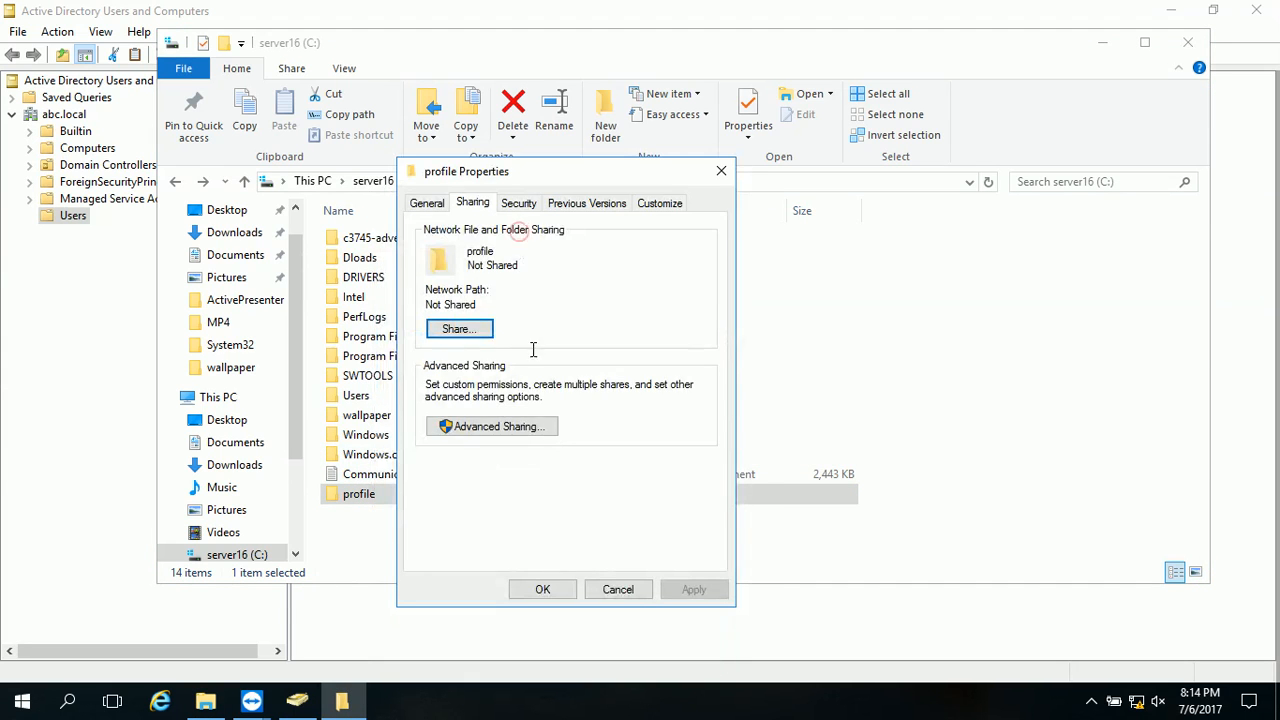
click(492, 426)
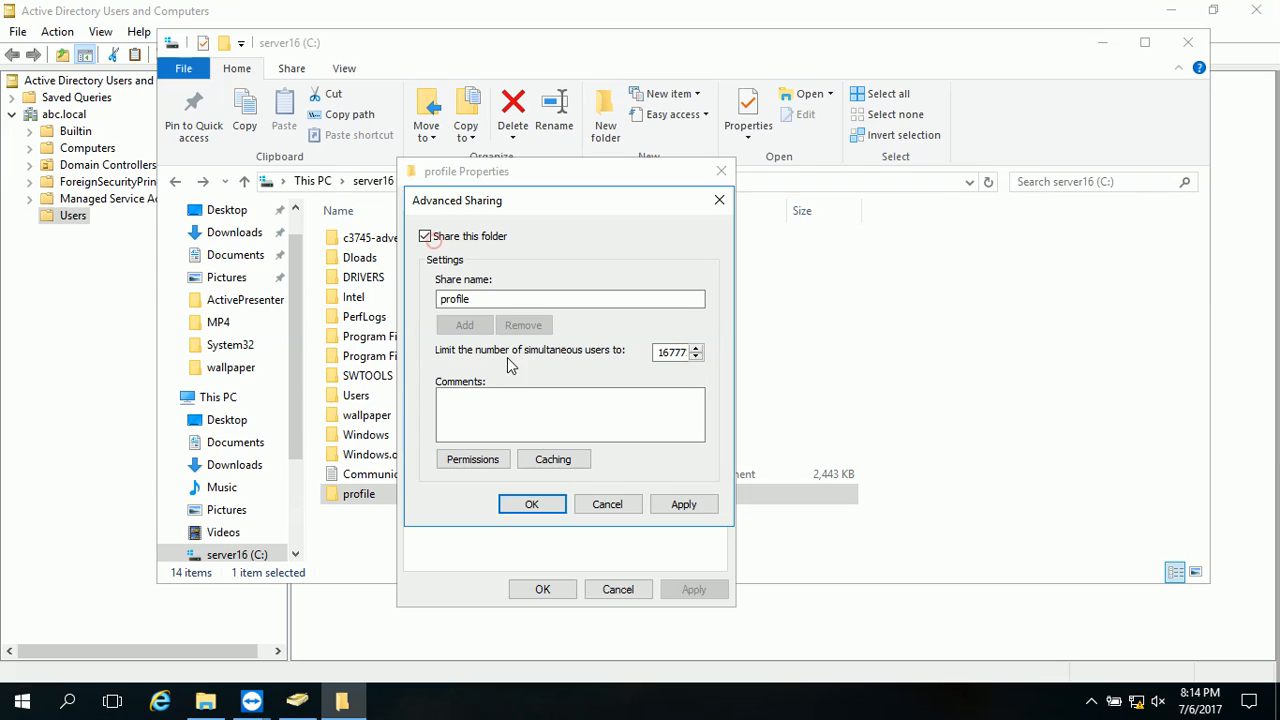
click(472, 458)
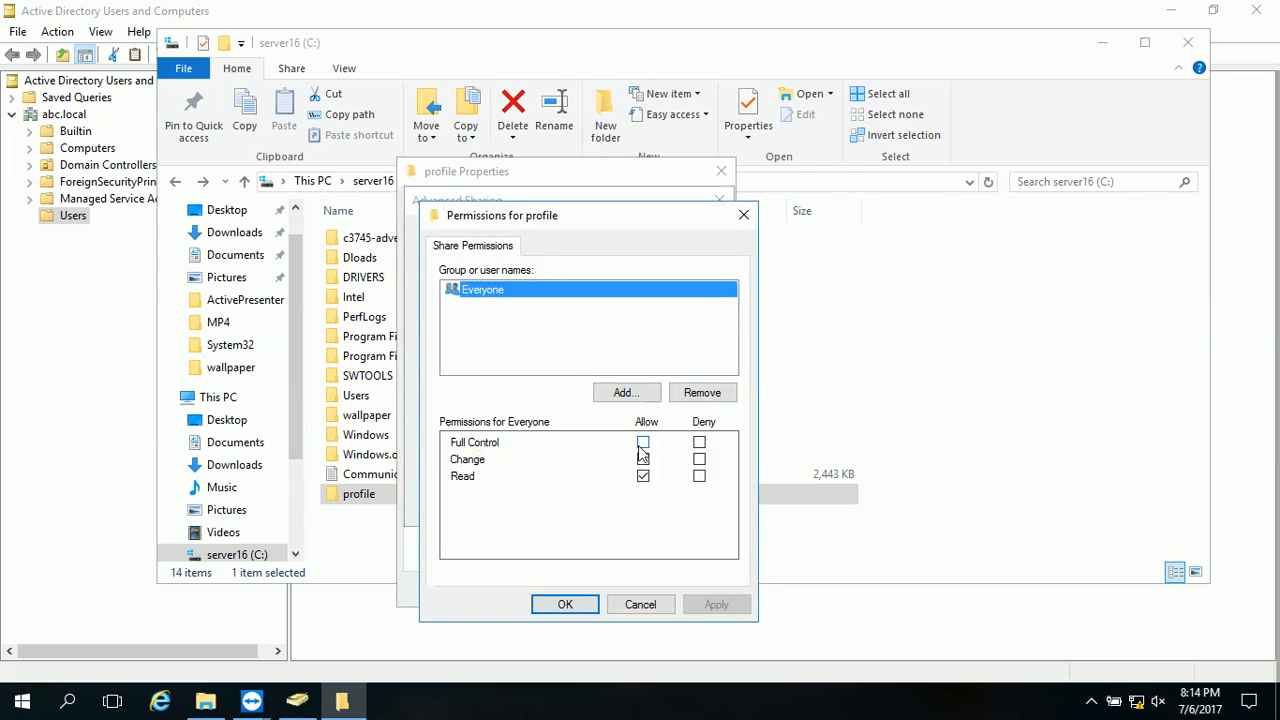
click(644, 442)
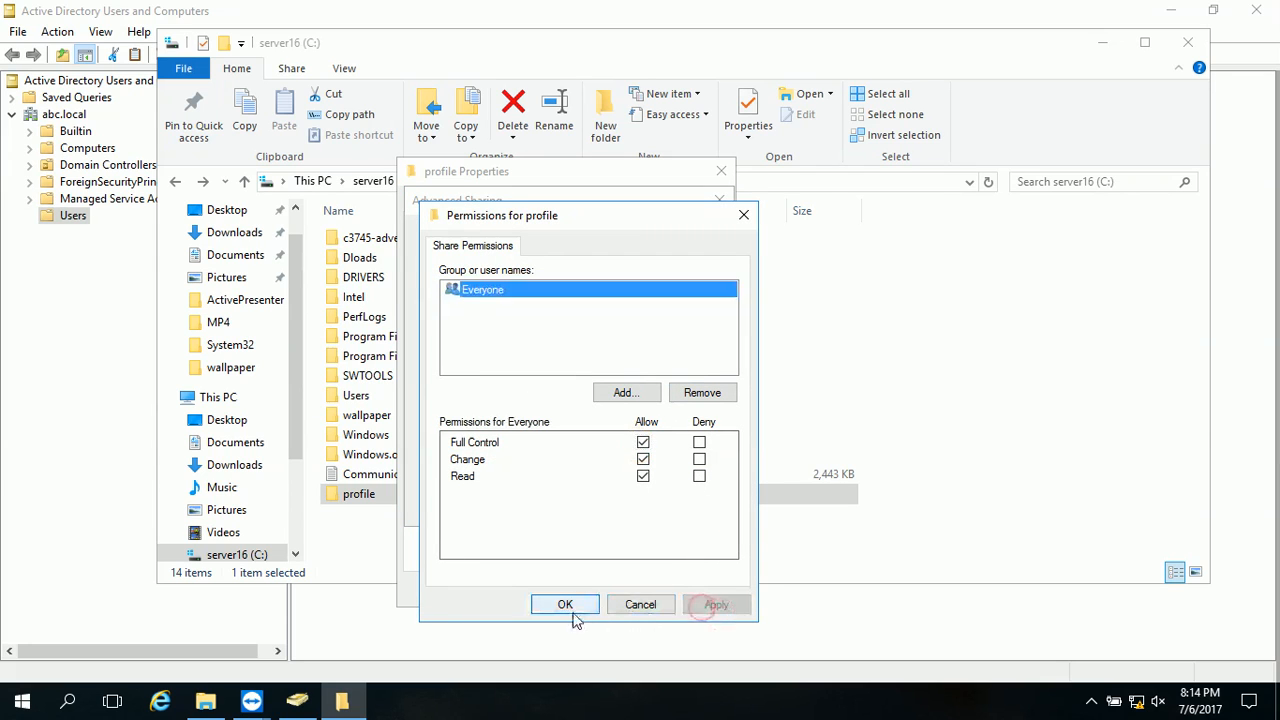
click(564, 604)
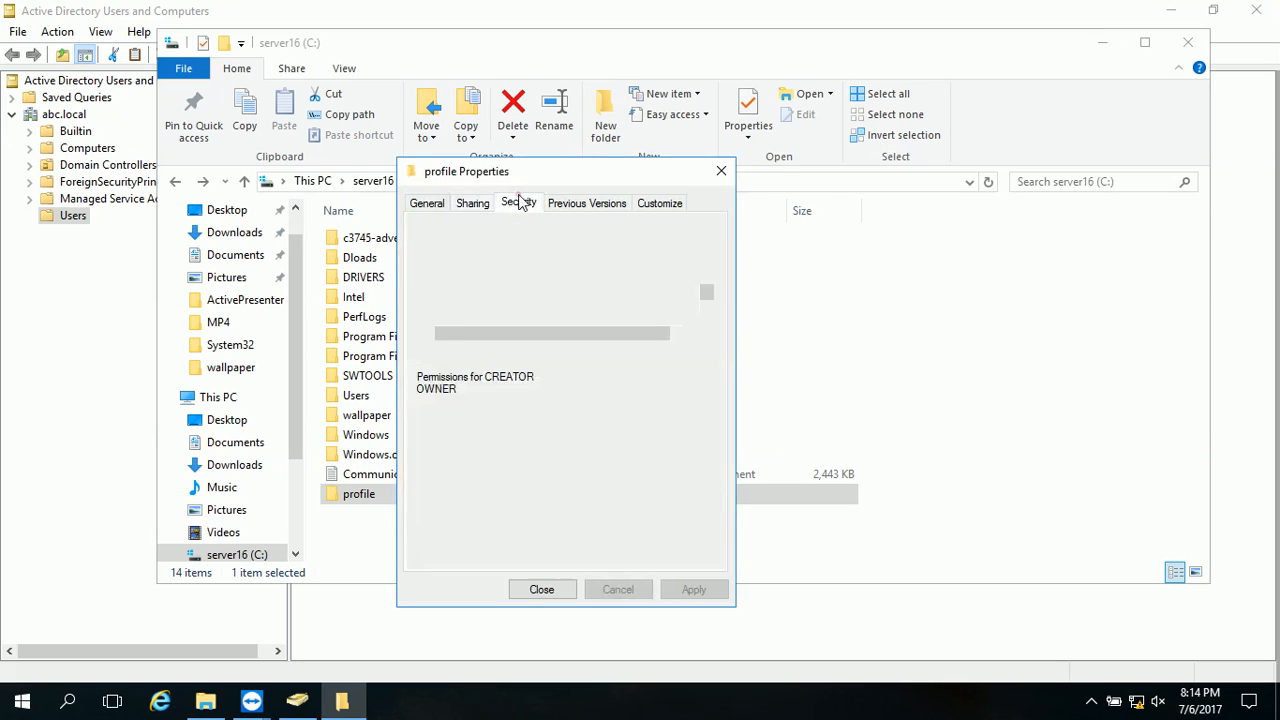
Check the profile folder's Security permissions and close its properties
click(518, 202)
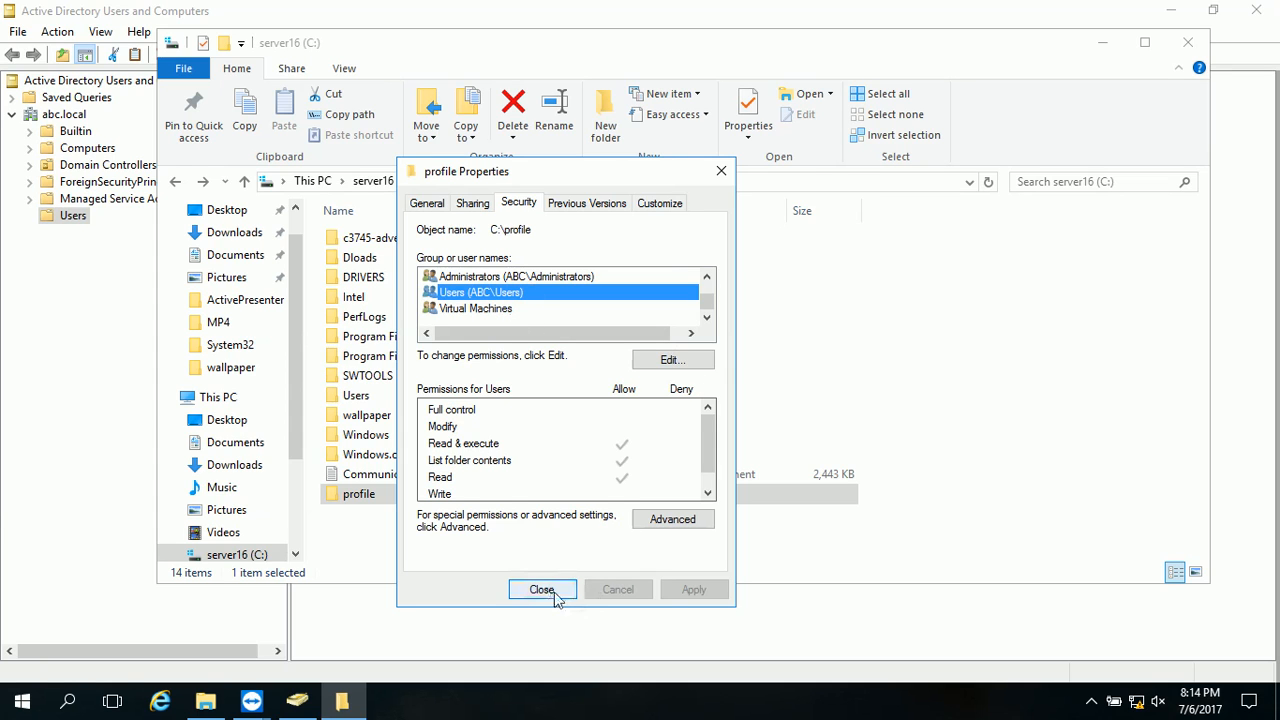
click(542, 588)
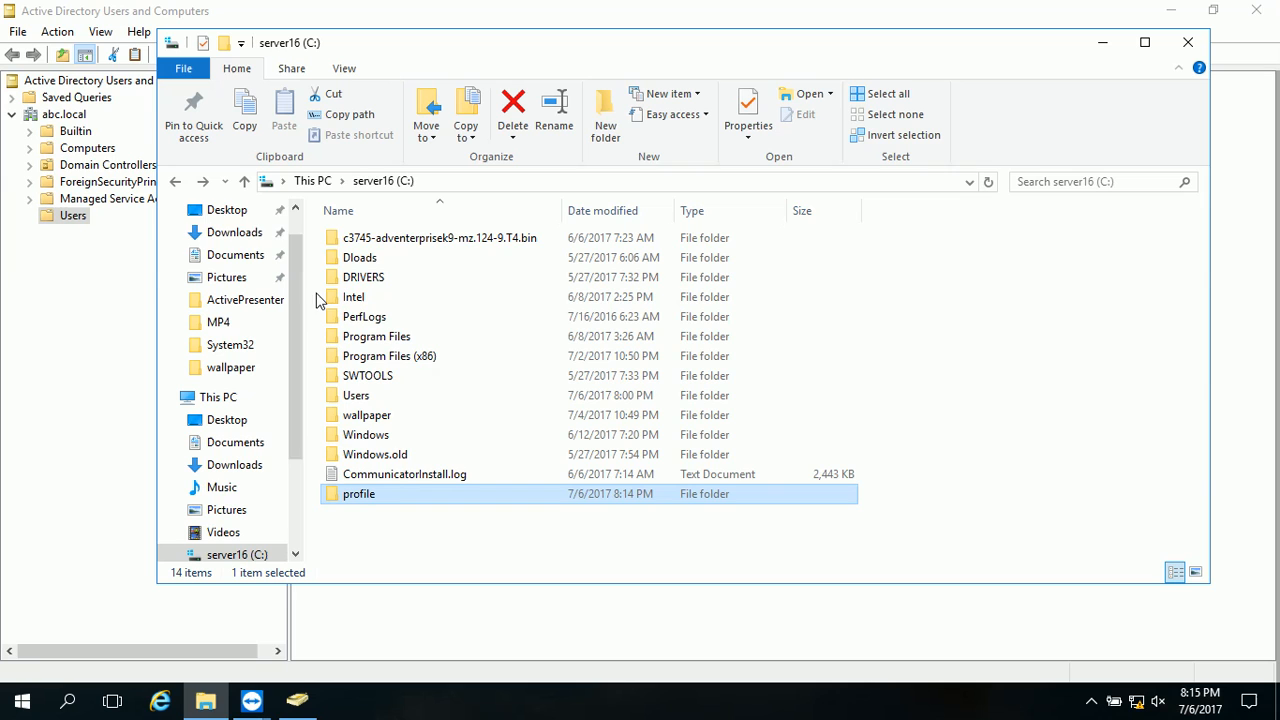
mouse_move(1214, 8)
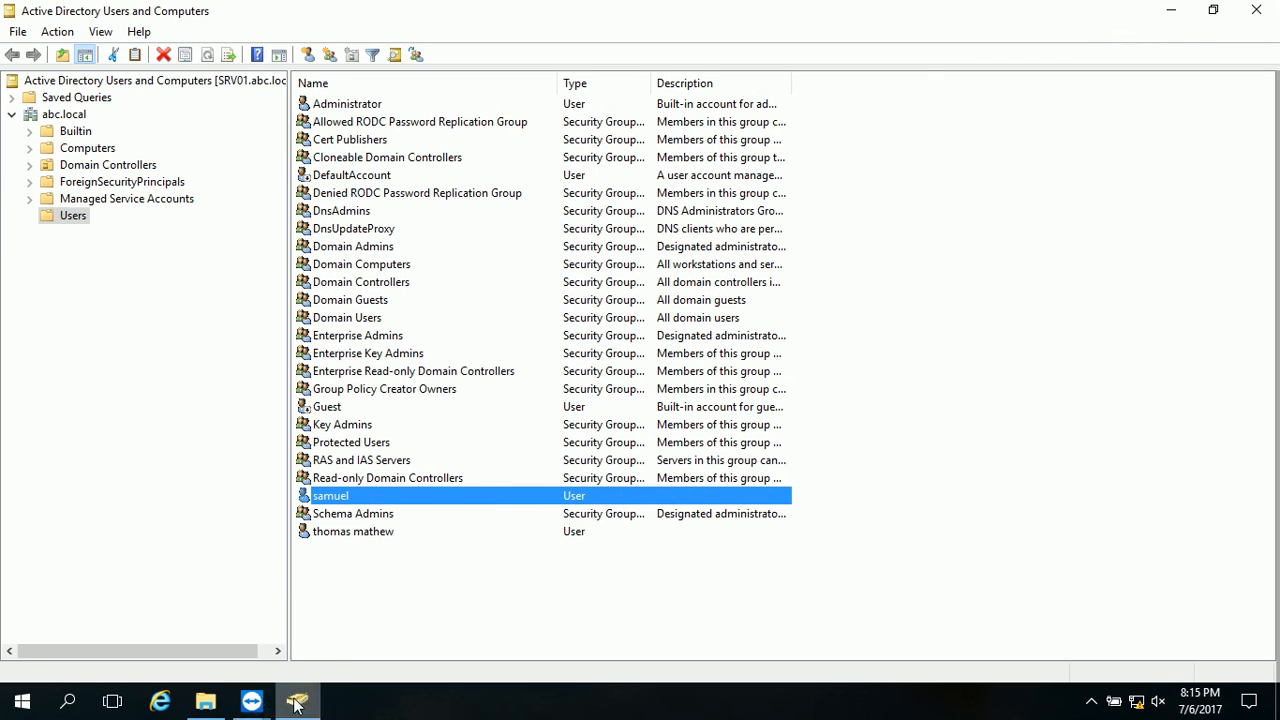
Enter \\192.168.10.1\profile as samuel's profile path and select it for copying
right_click(330, 496)
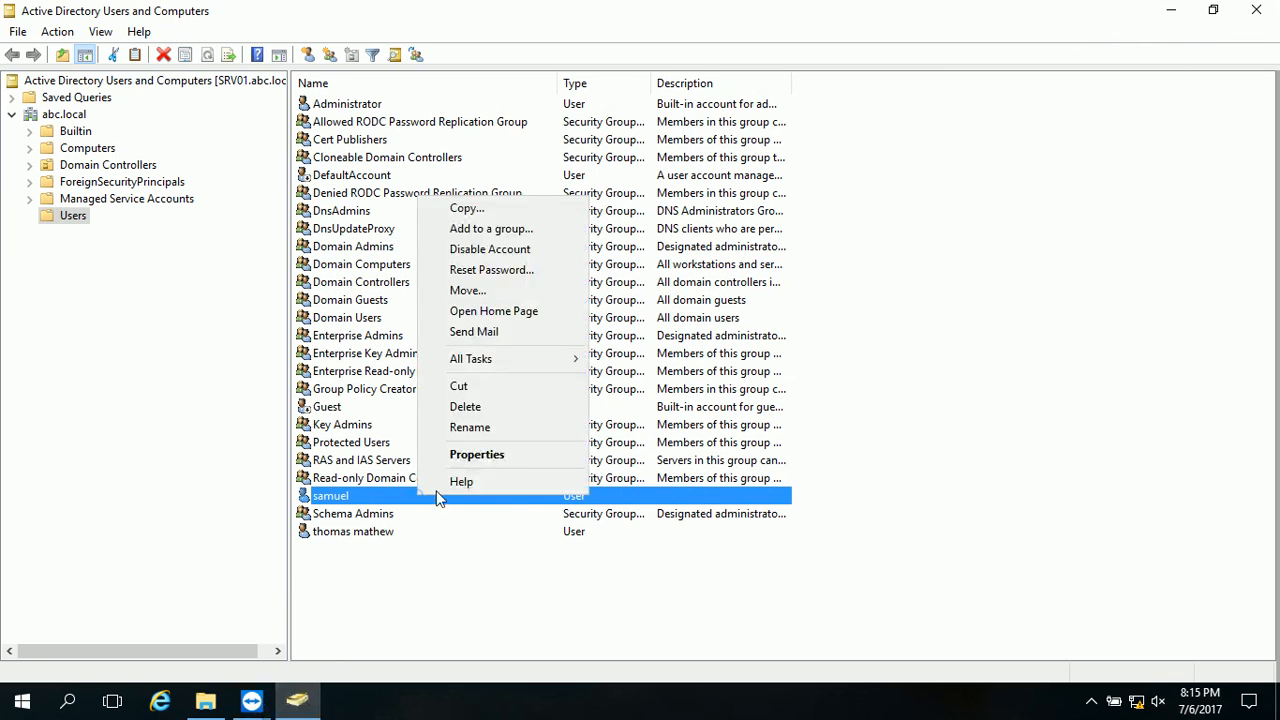
click(476, 454)
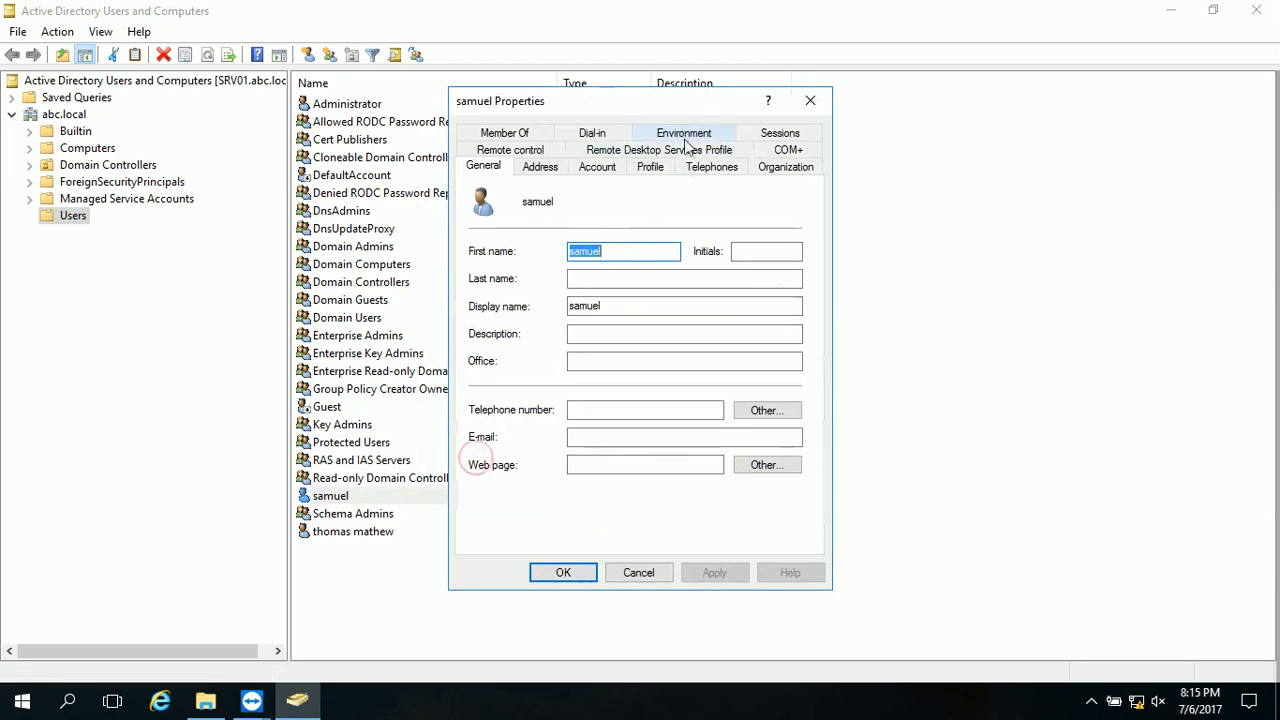
mouse_move(662, 168)
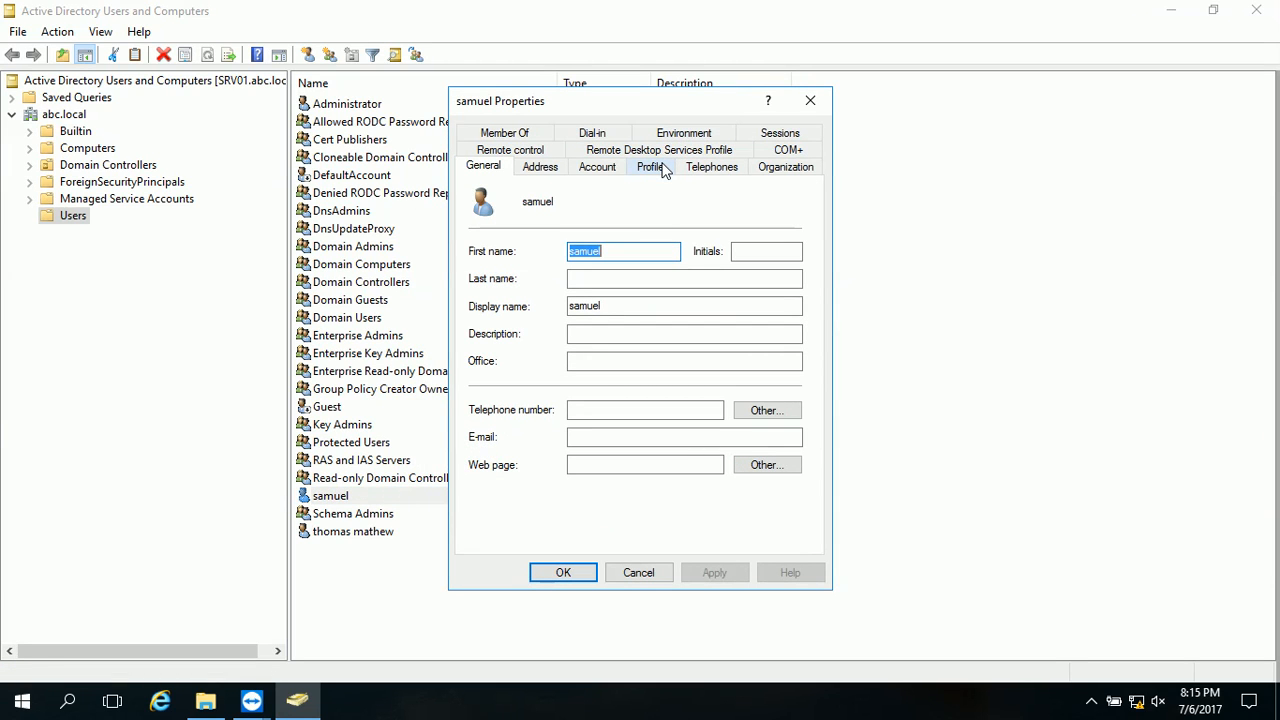
click(652, 166)
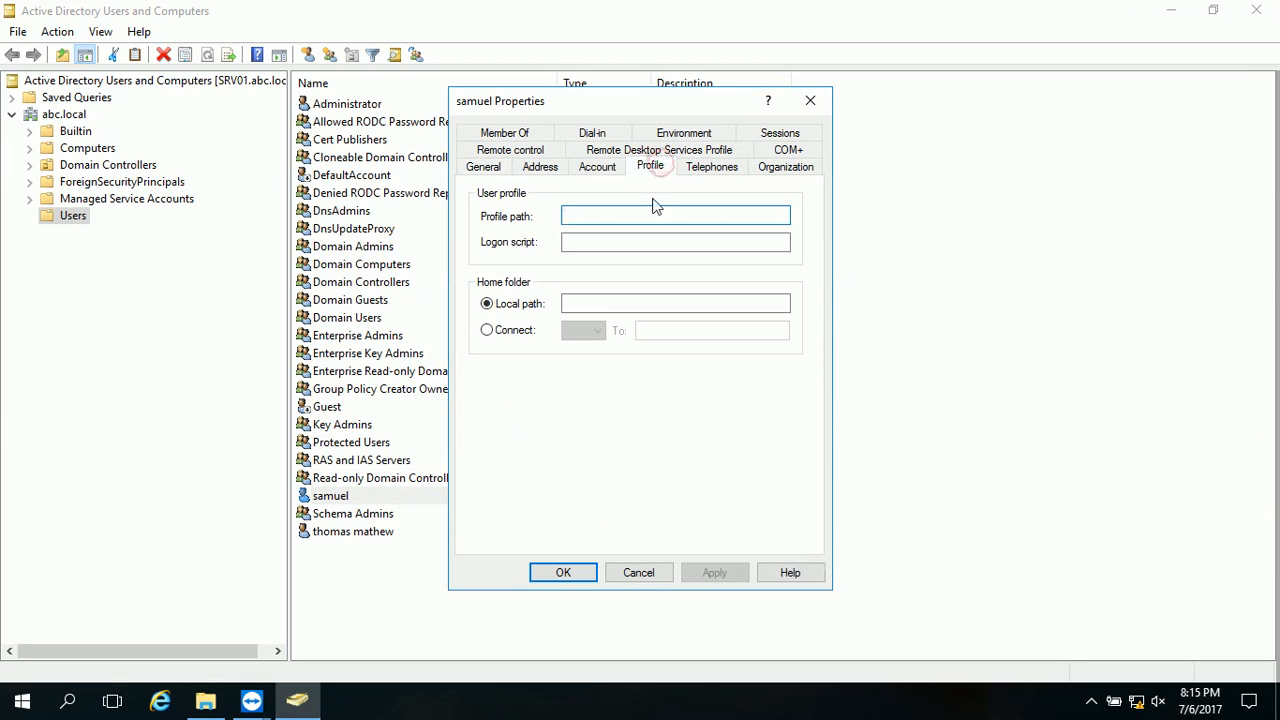
text(\\)
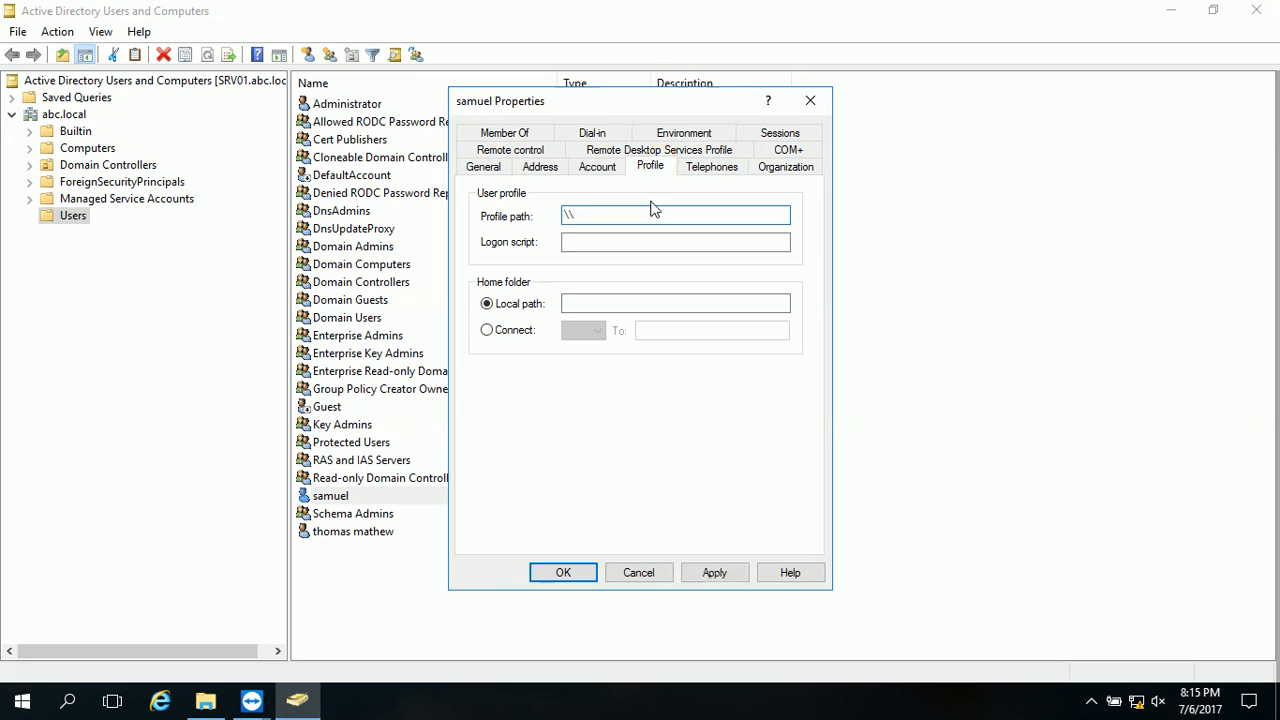
text(192.168)
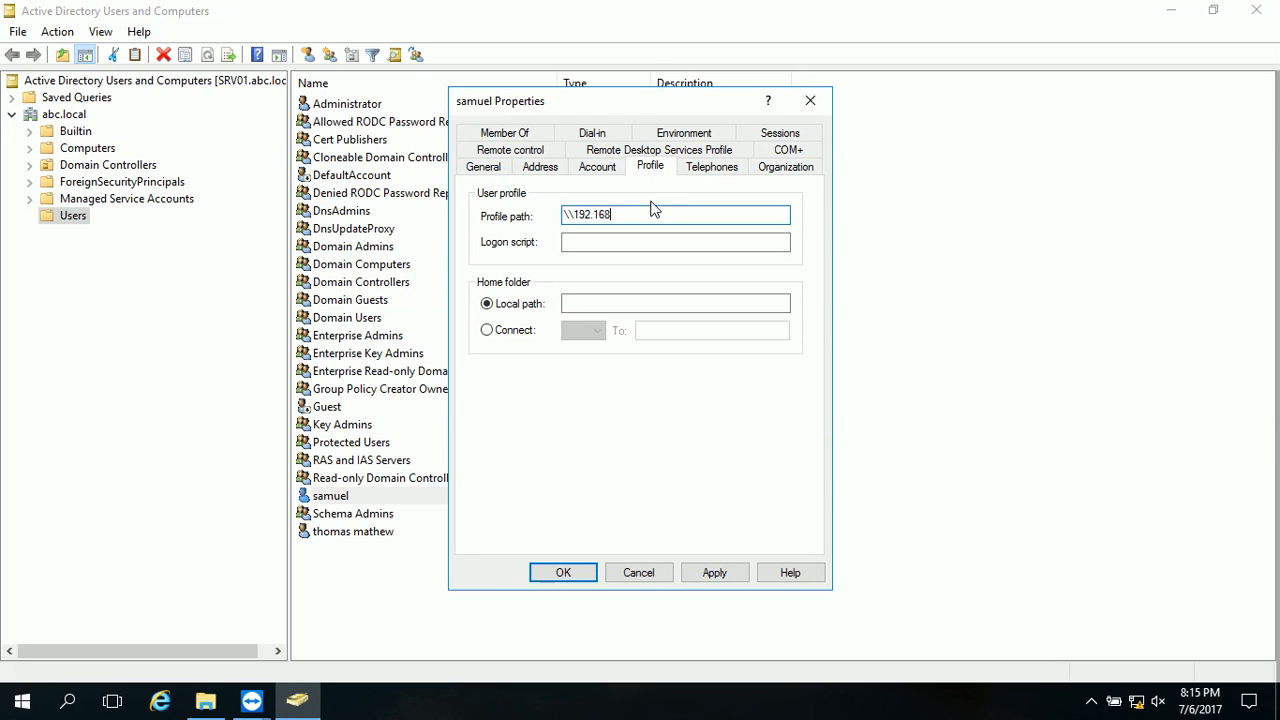
text(.10.1)
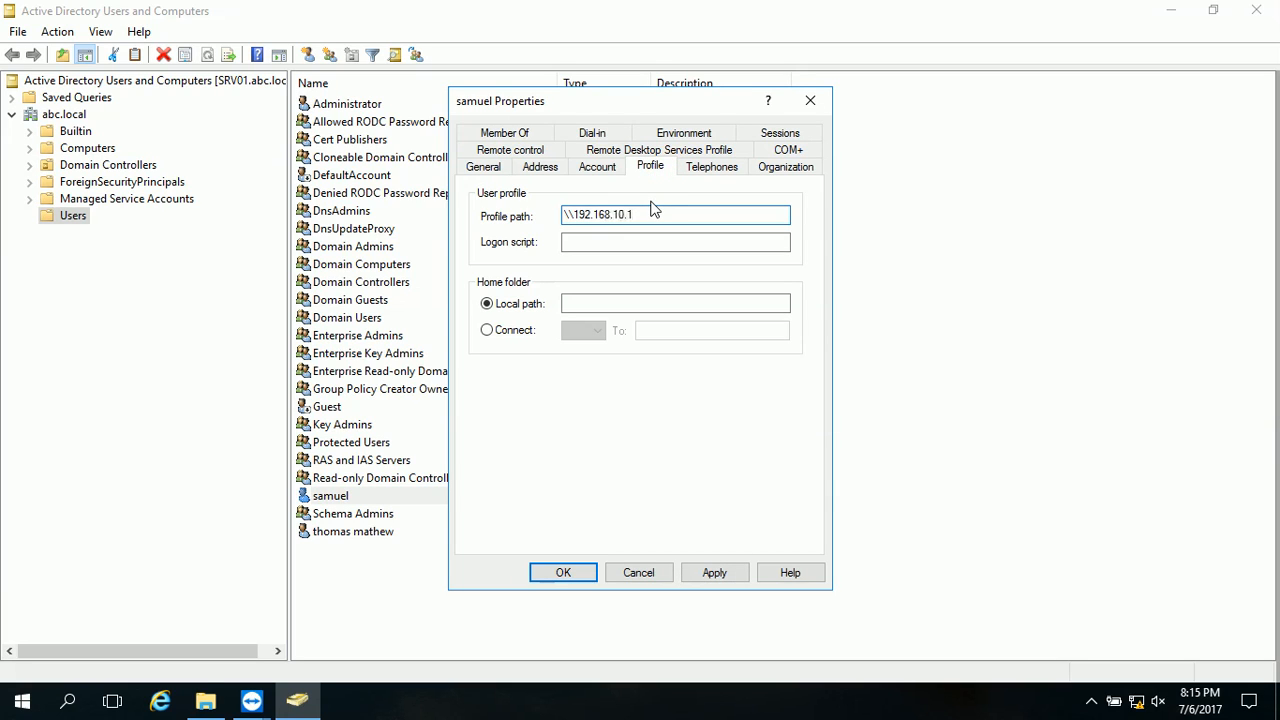
text(\profile)
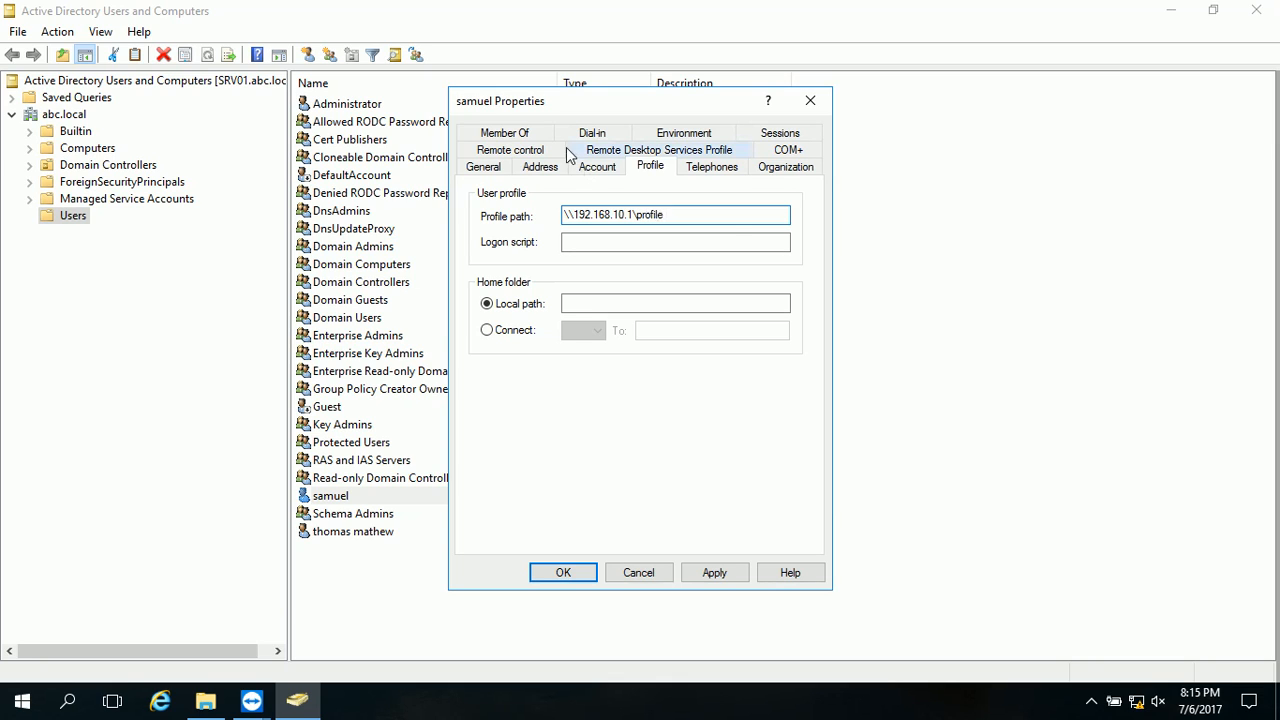
triple_click(676, 216)
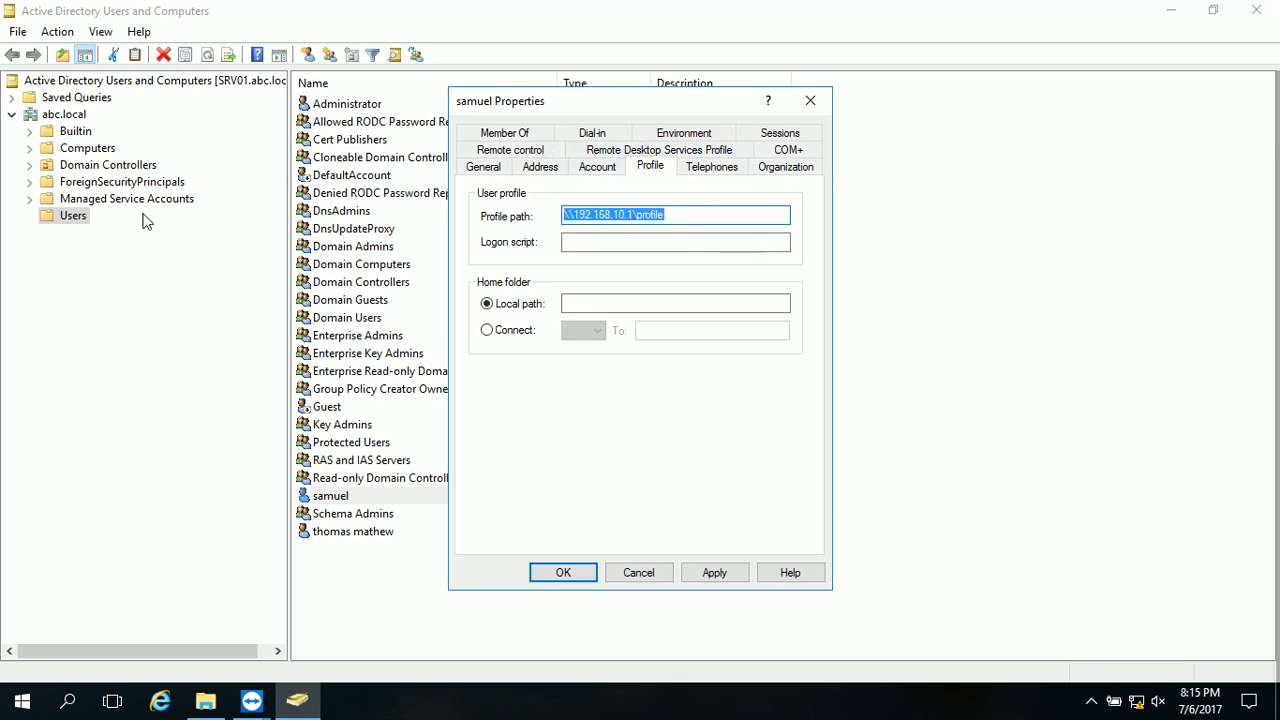
mouse_move(232, 224)
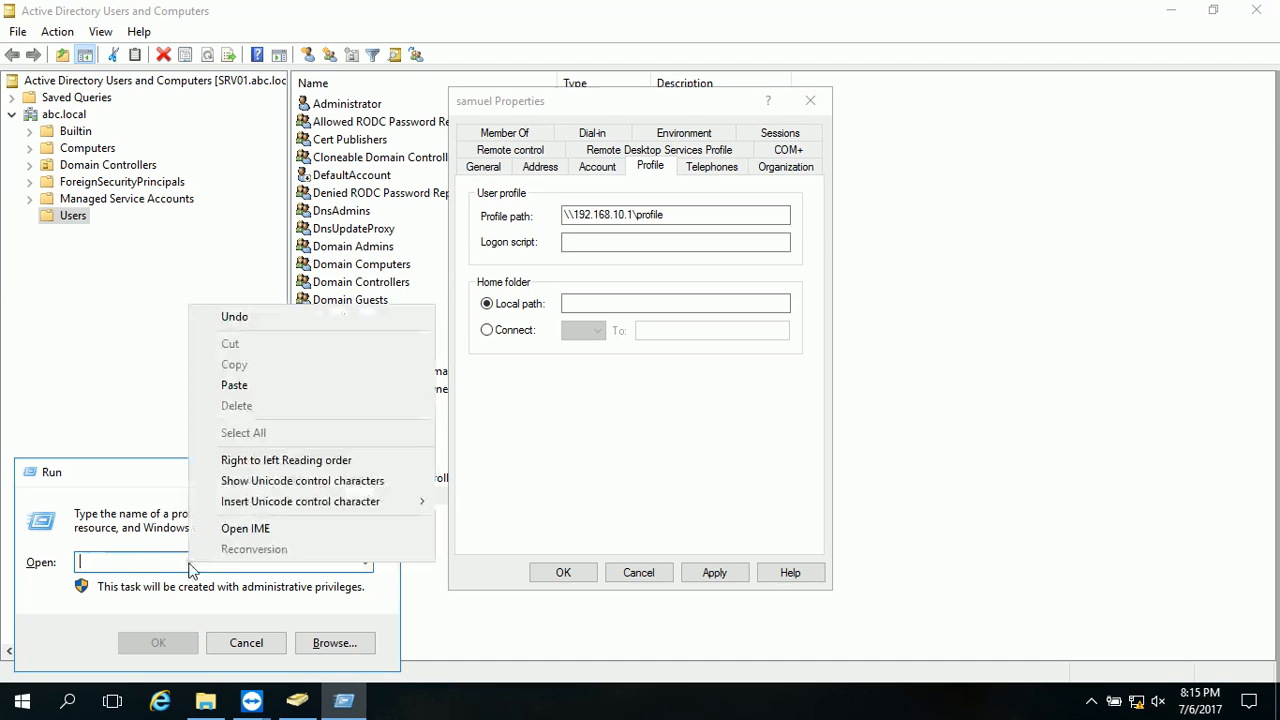
Test the share path from the Run box, then extend samuel's profile path to \\192.168.10.1\profile\sam
click(234, 384)
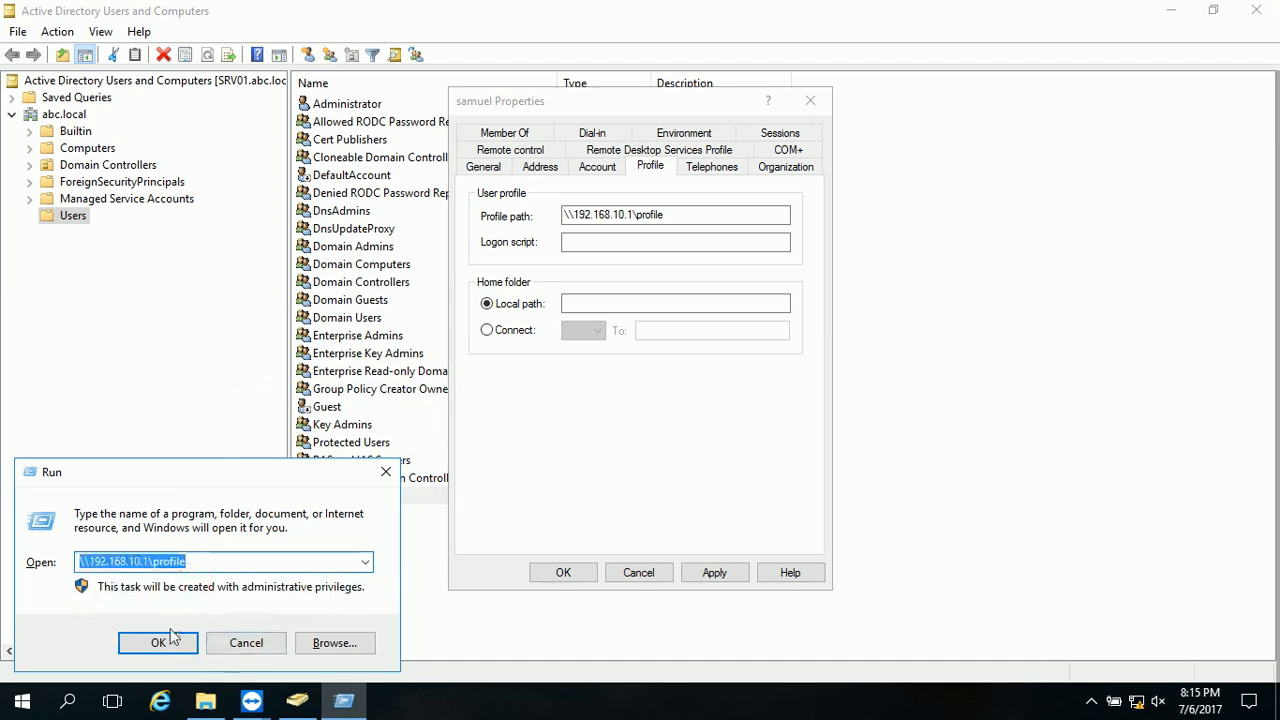
click(156, 642)
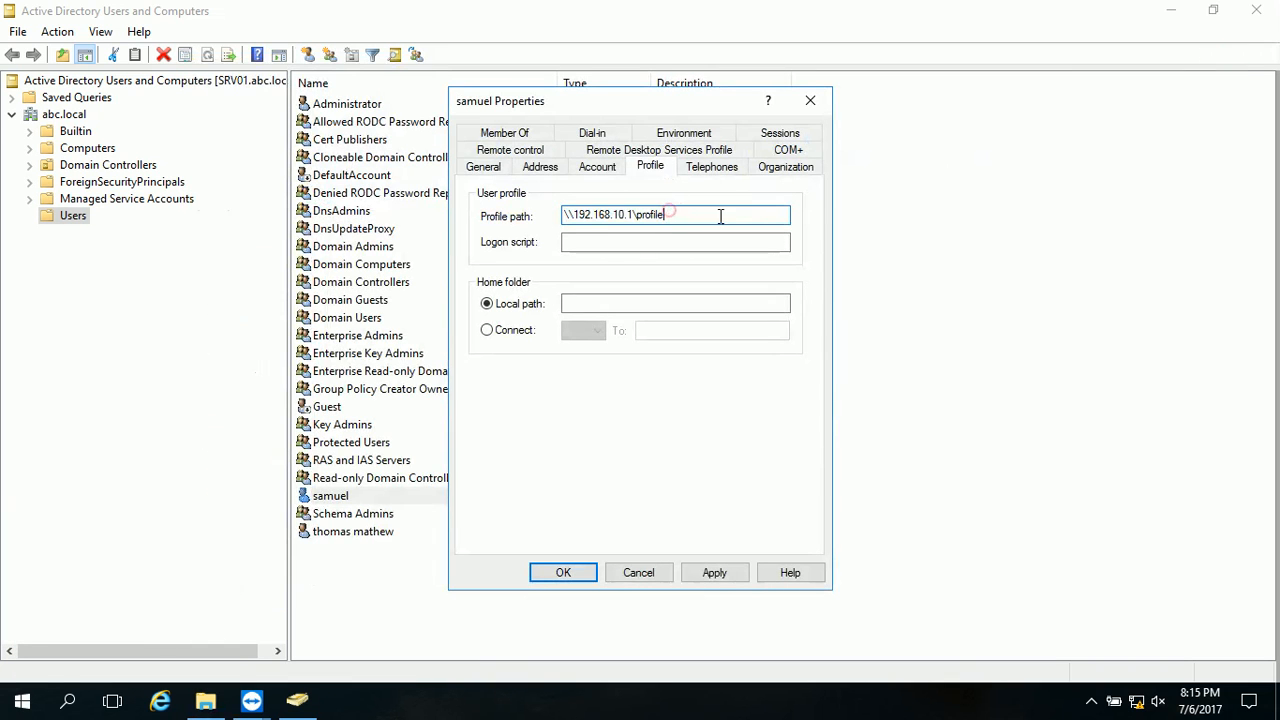
text(\)
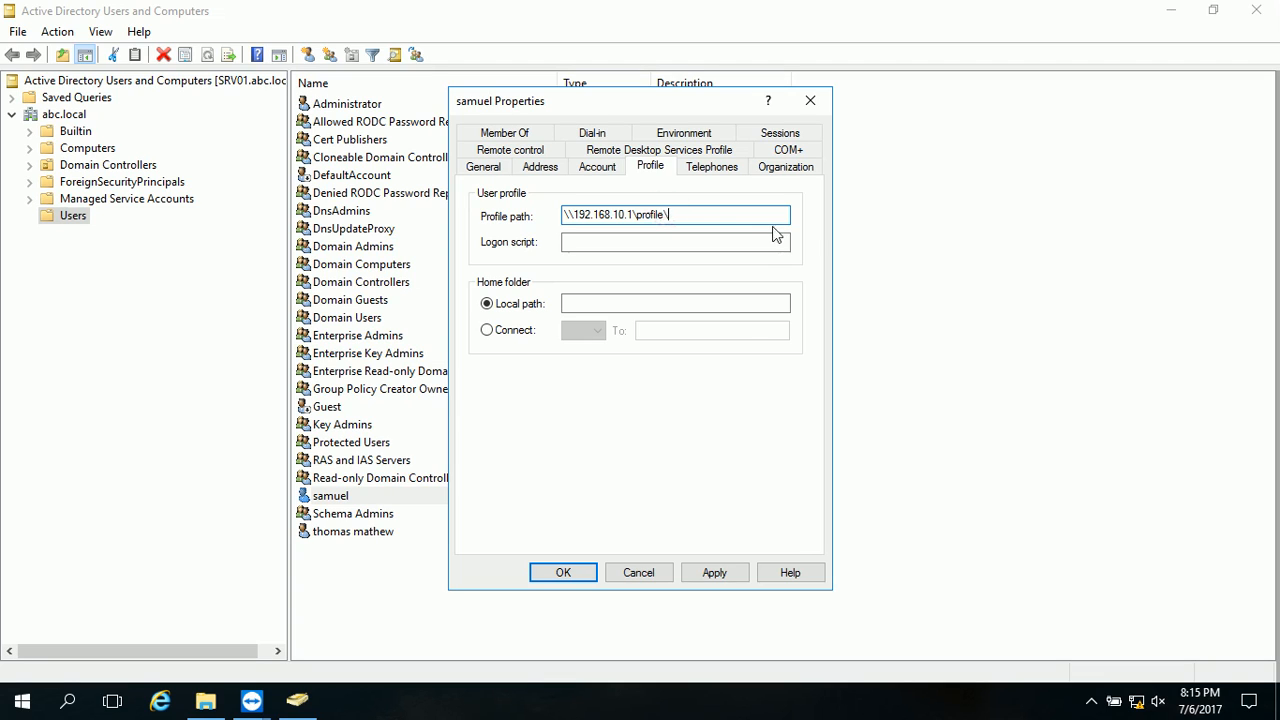
text(sam)
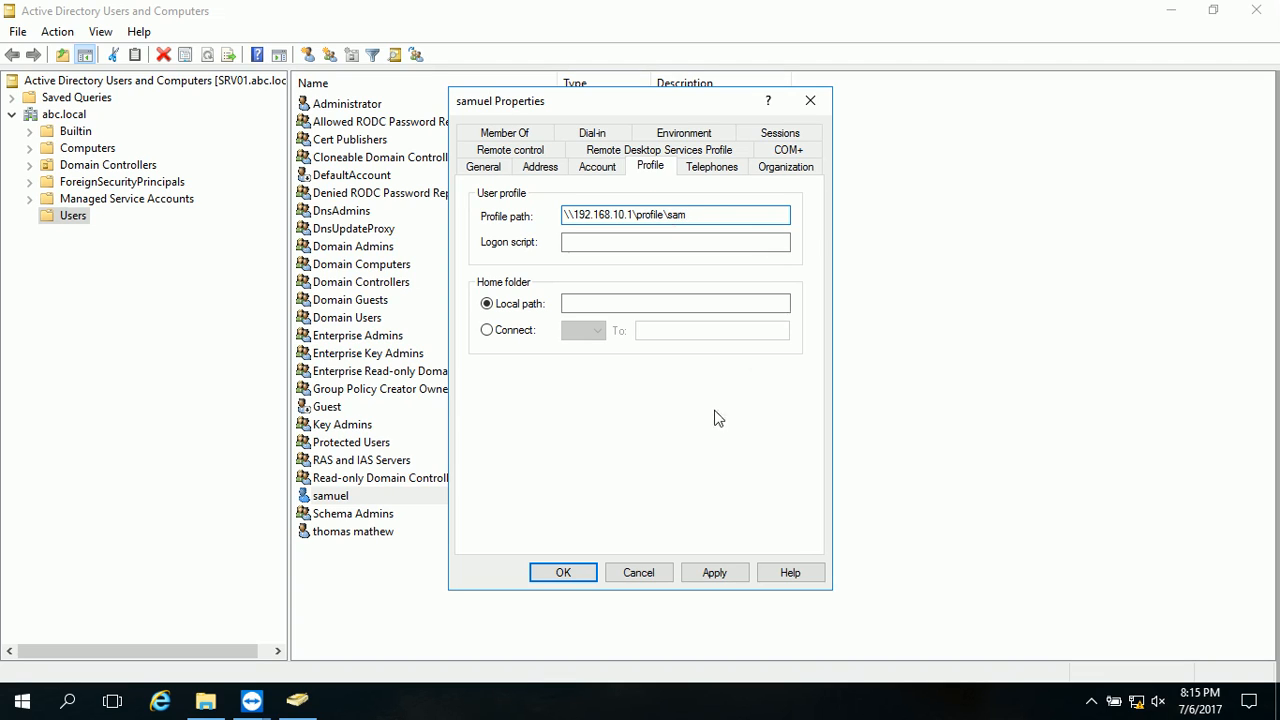
mouse_move(660, 588)
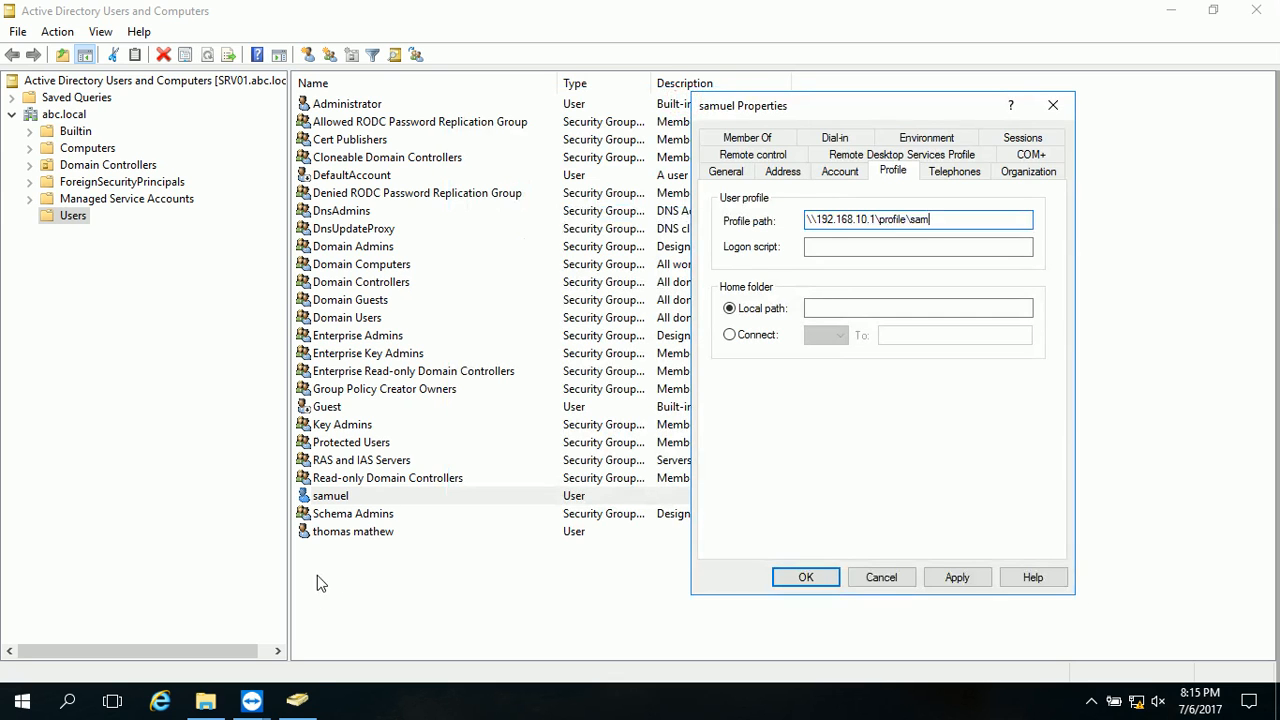
click(804, 576)
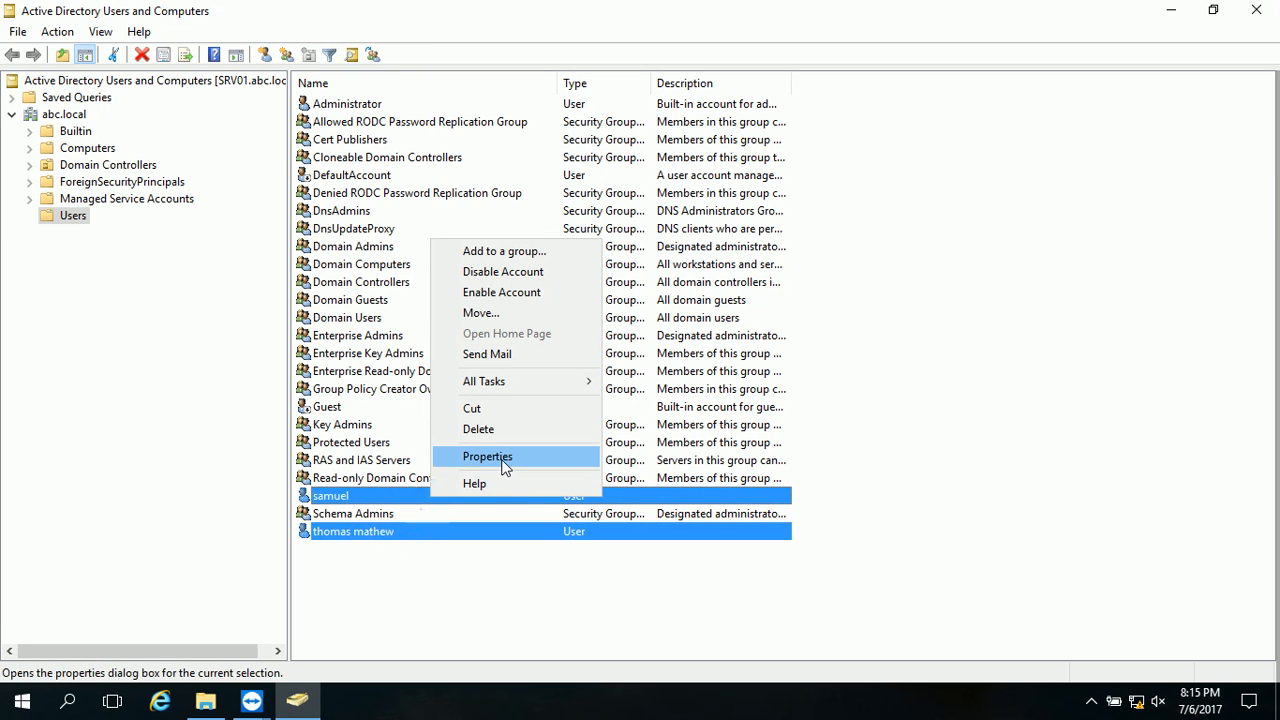
click(486, 456)
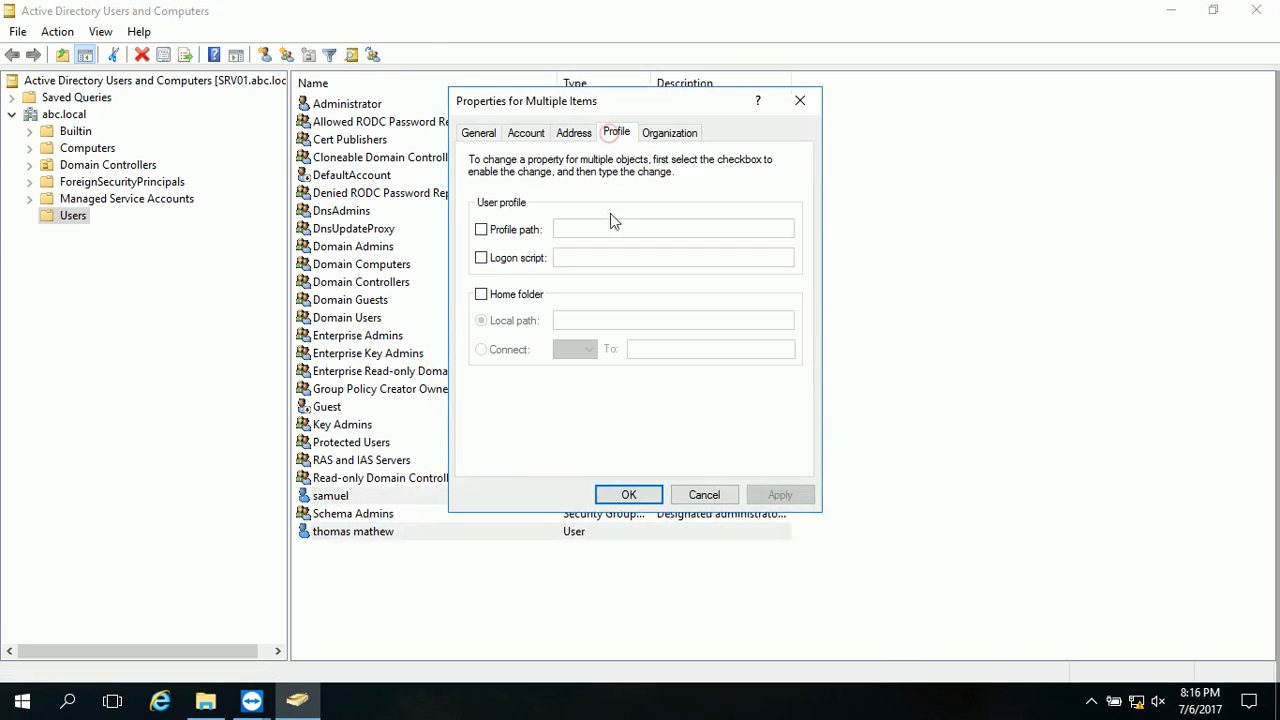
click(480, 228)
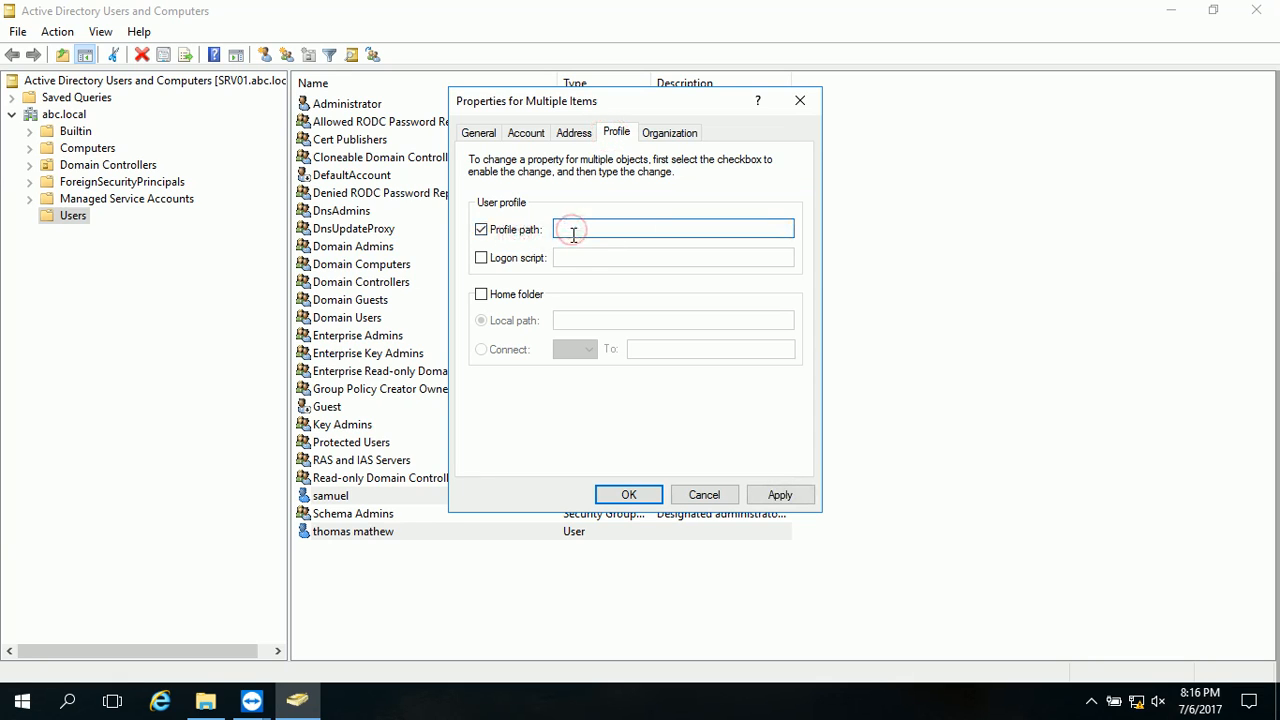
text(\\192.168.10.1\profile\)
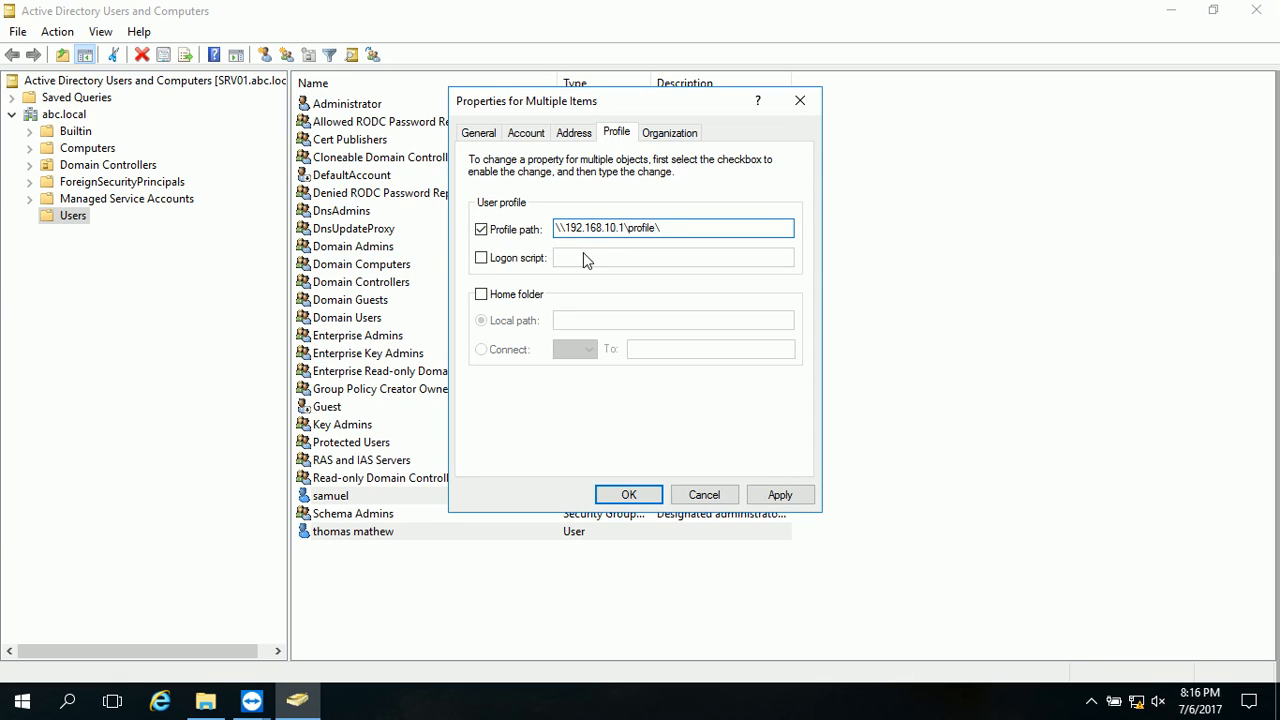
text(%username%)
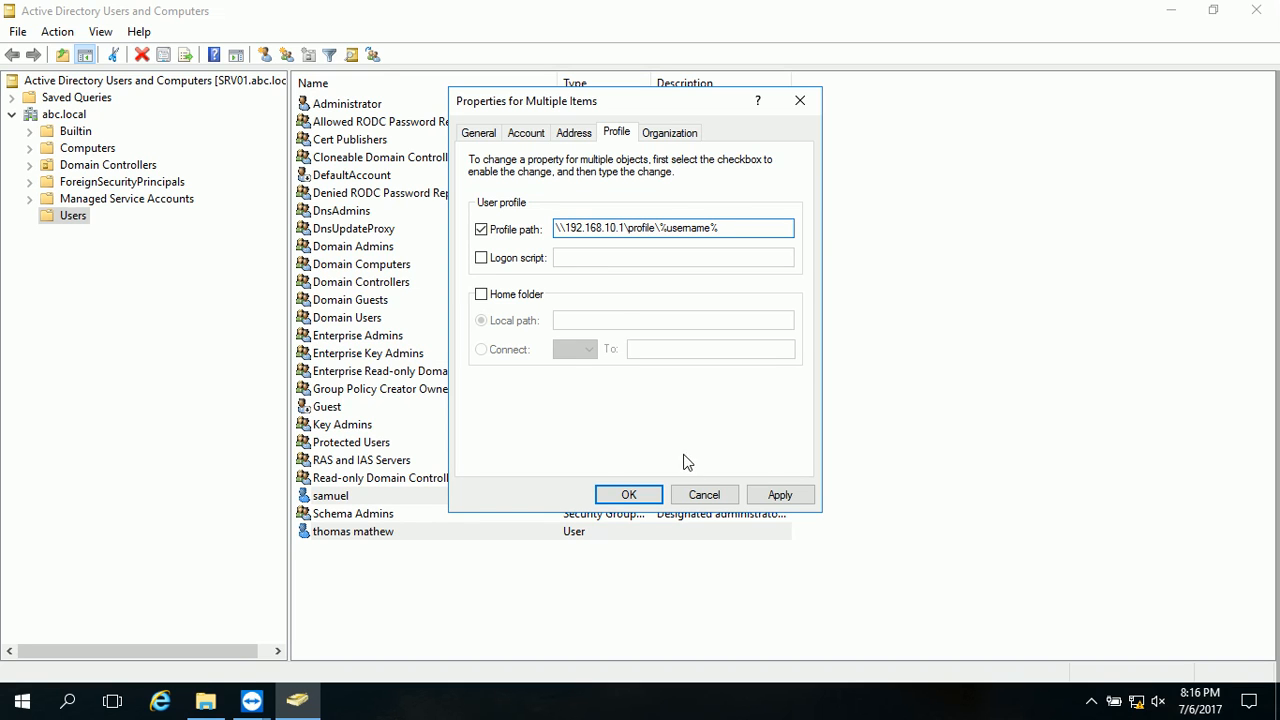
click(628, 494)
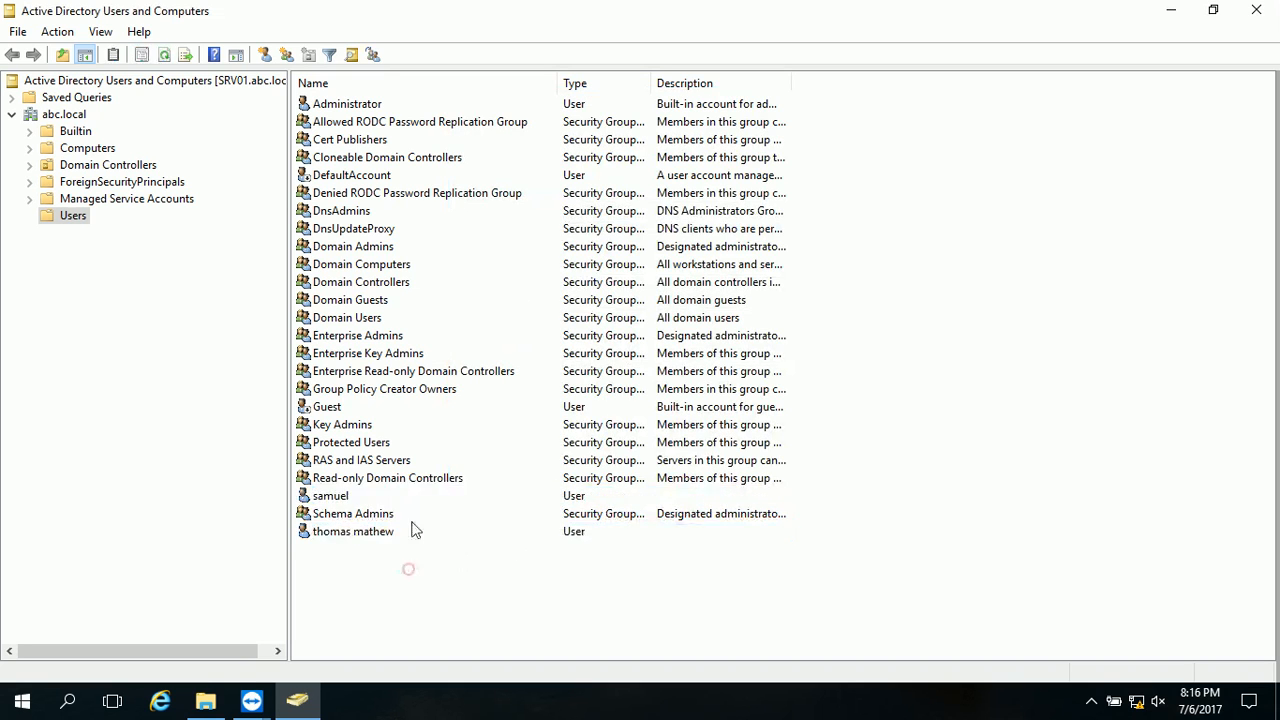
Verify samuel's profile path resolved to \\192.168.10.1\profile\sam, then switch to the second PC's sign-in screen
click(330, 496)
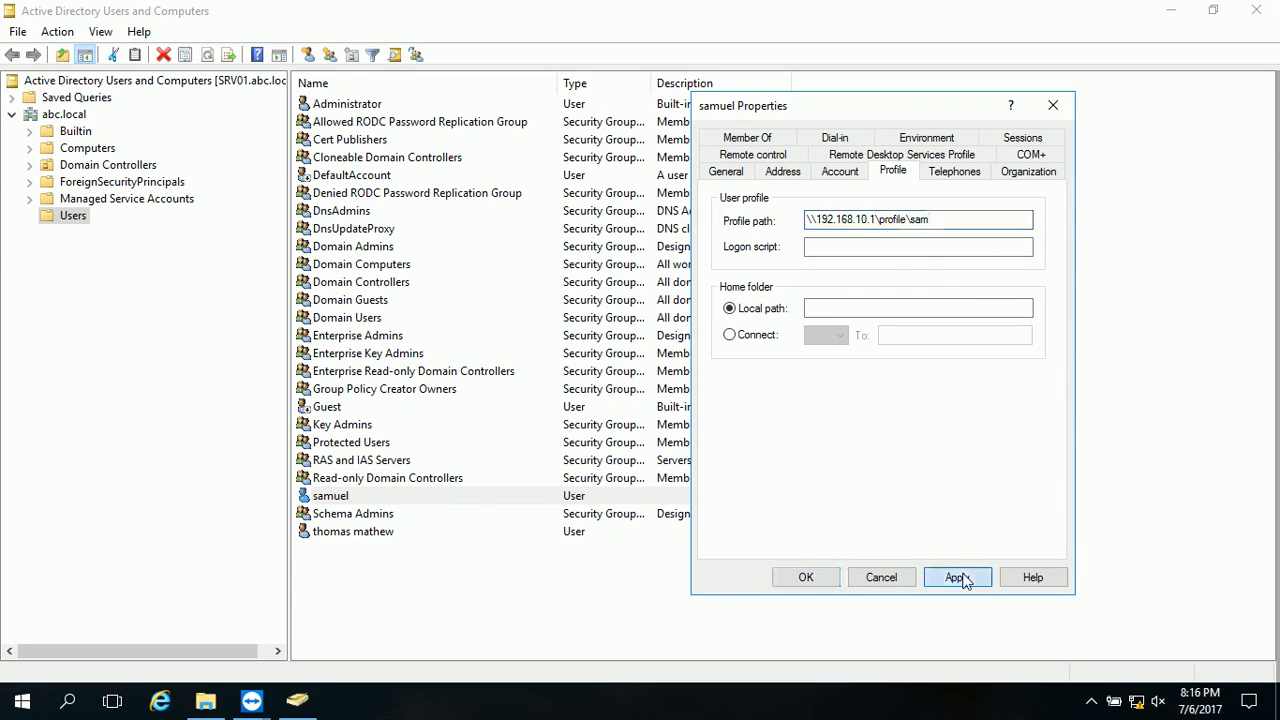
click(804, 576)
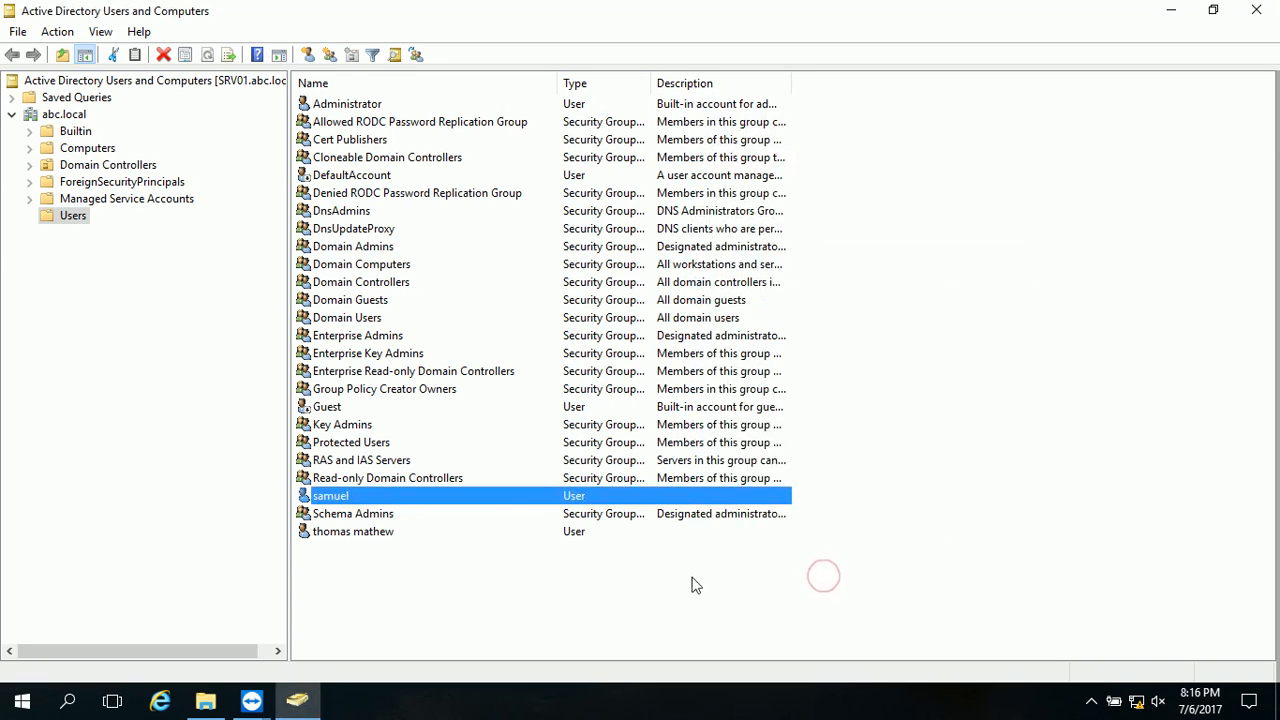
click(1252, 8)
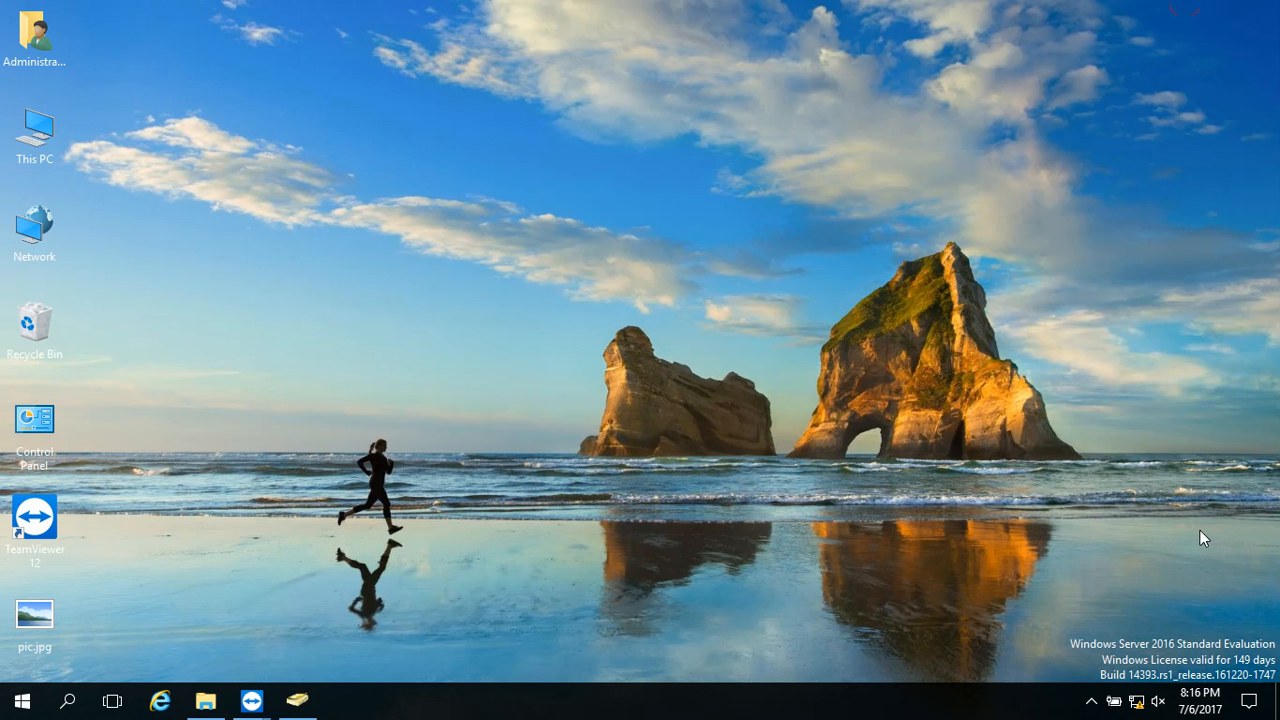
mouse_move(1136, 628)
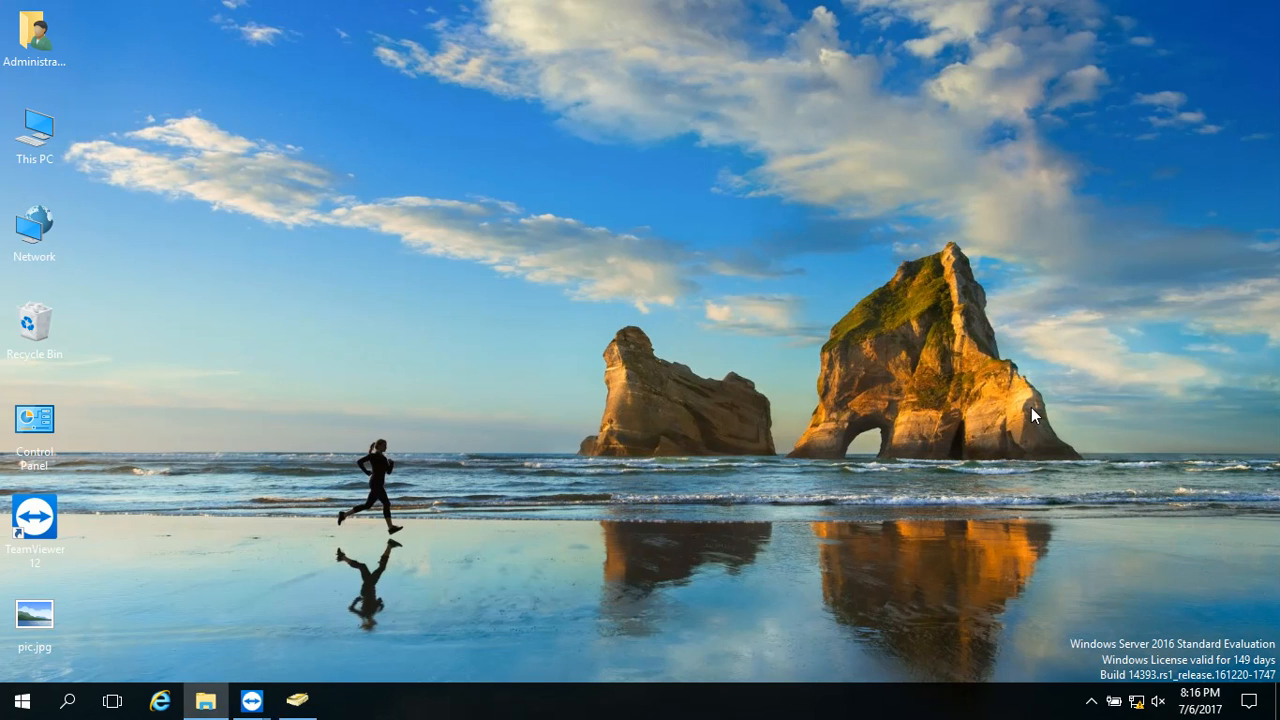
mouse_move(322, 652)
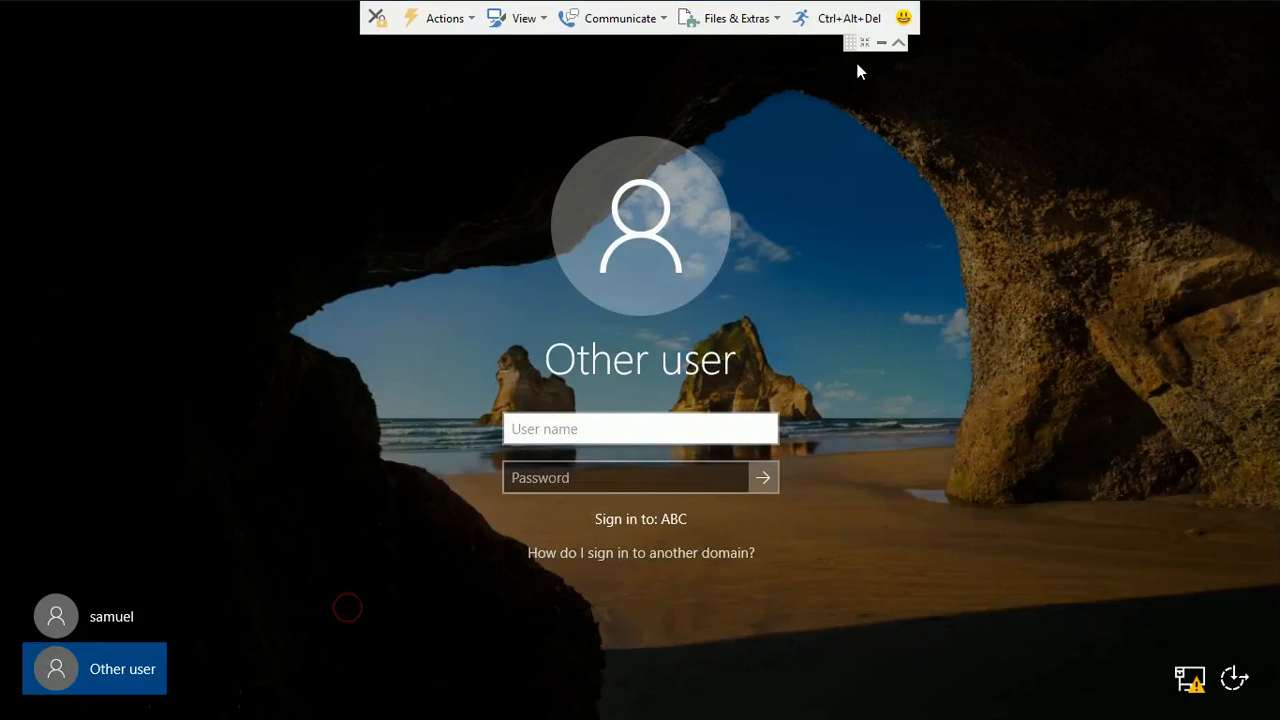
mouse_move(616, 432)
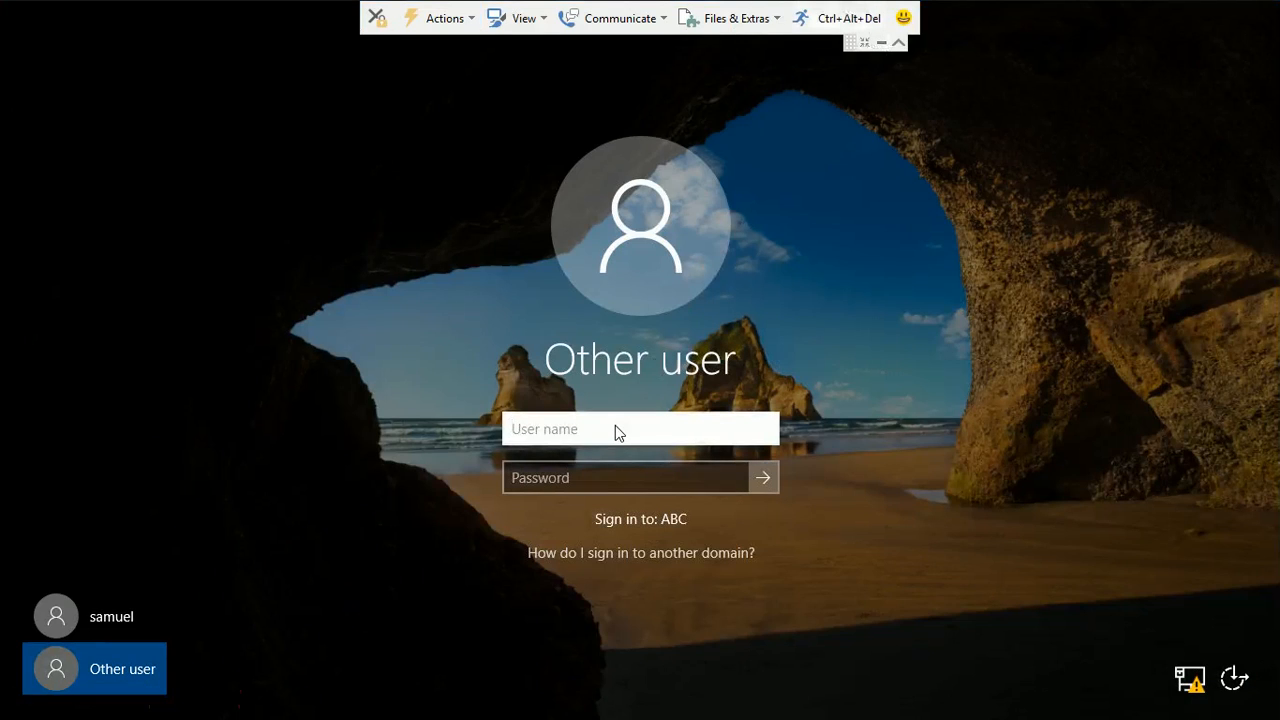
Sign in to the client PC as the domain account abc\sam
text(abc\sam)
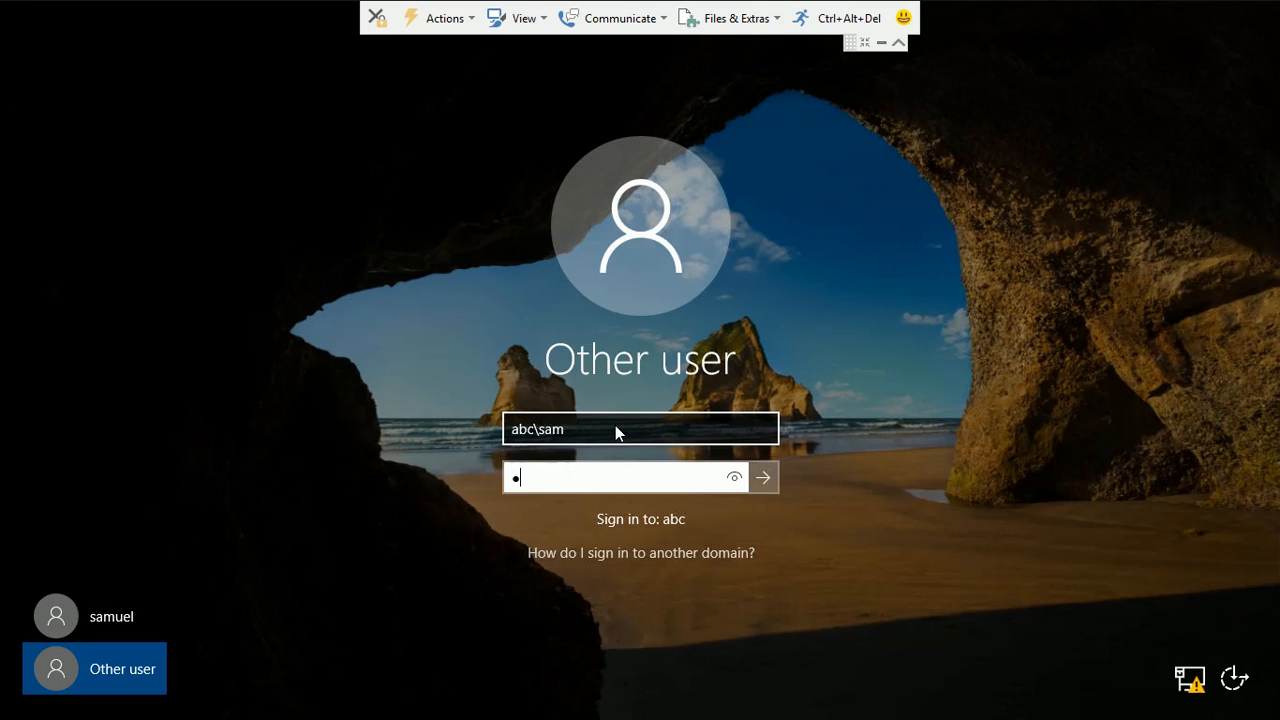
click(764, 478)
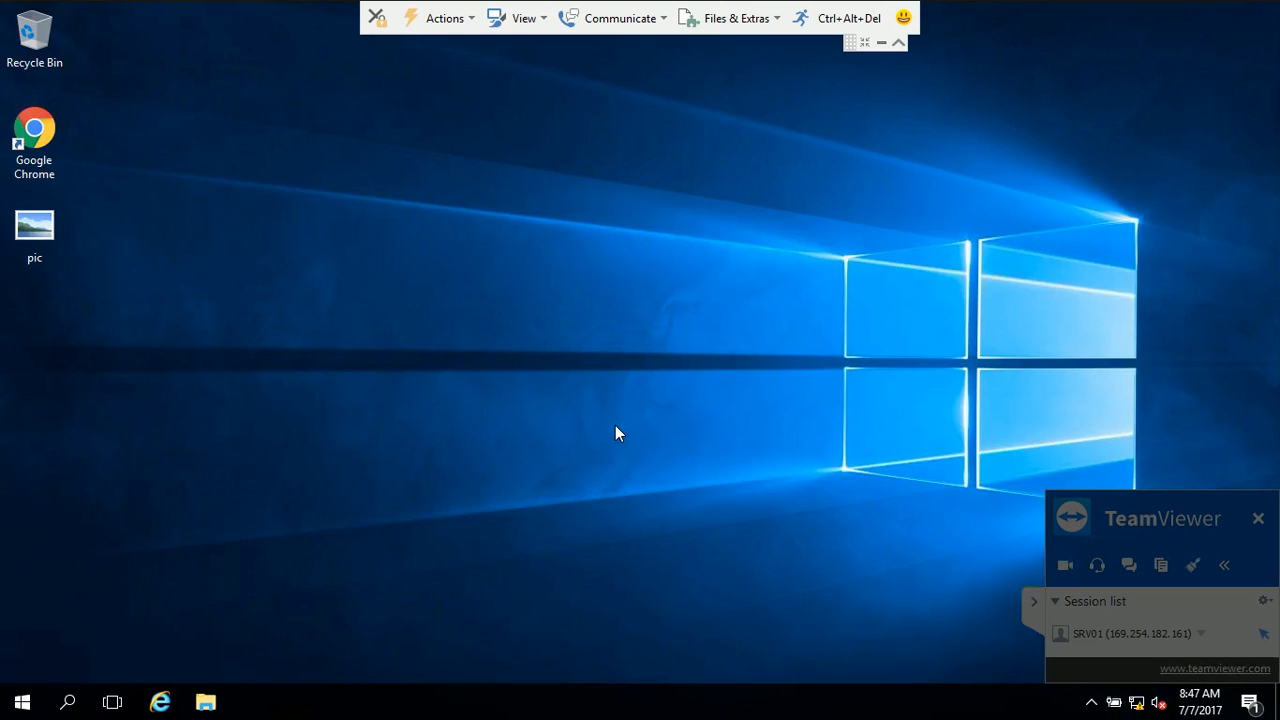
mouse_move(1064, 600)
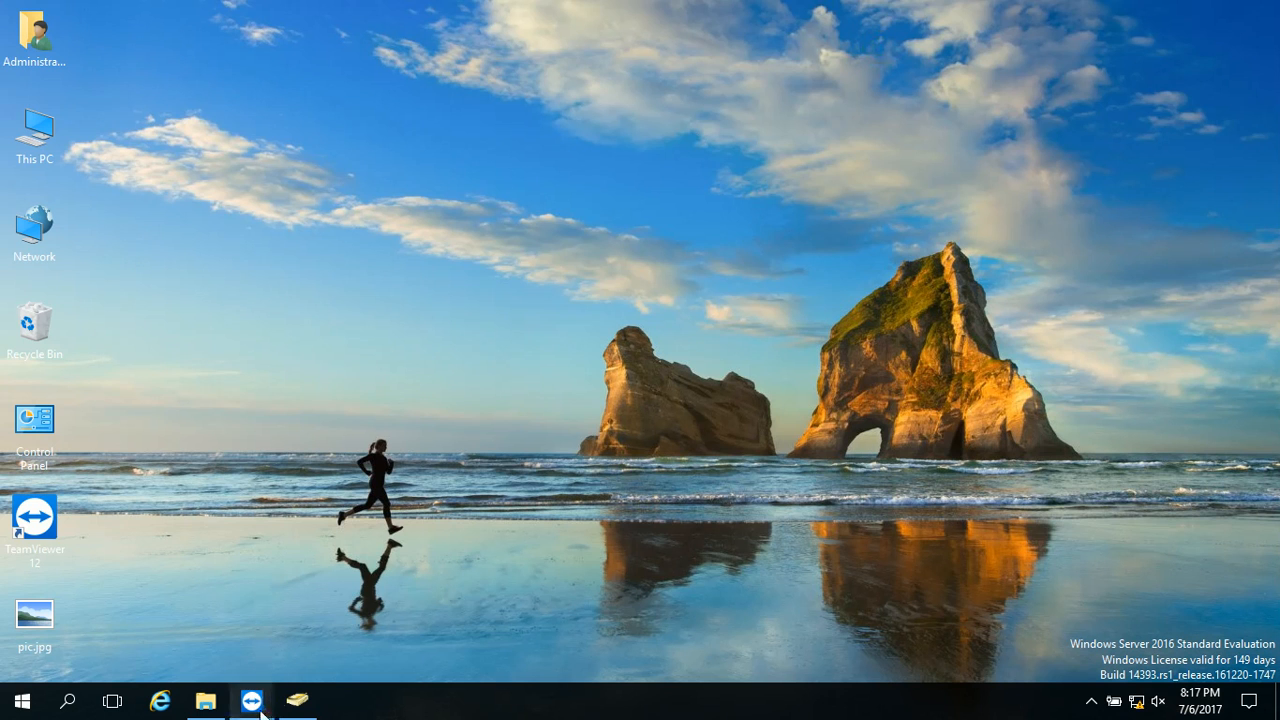
Check the profile folder on the server's C: drive in File Explorer
click(204, 700)
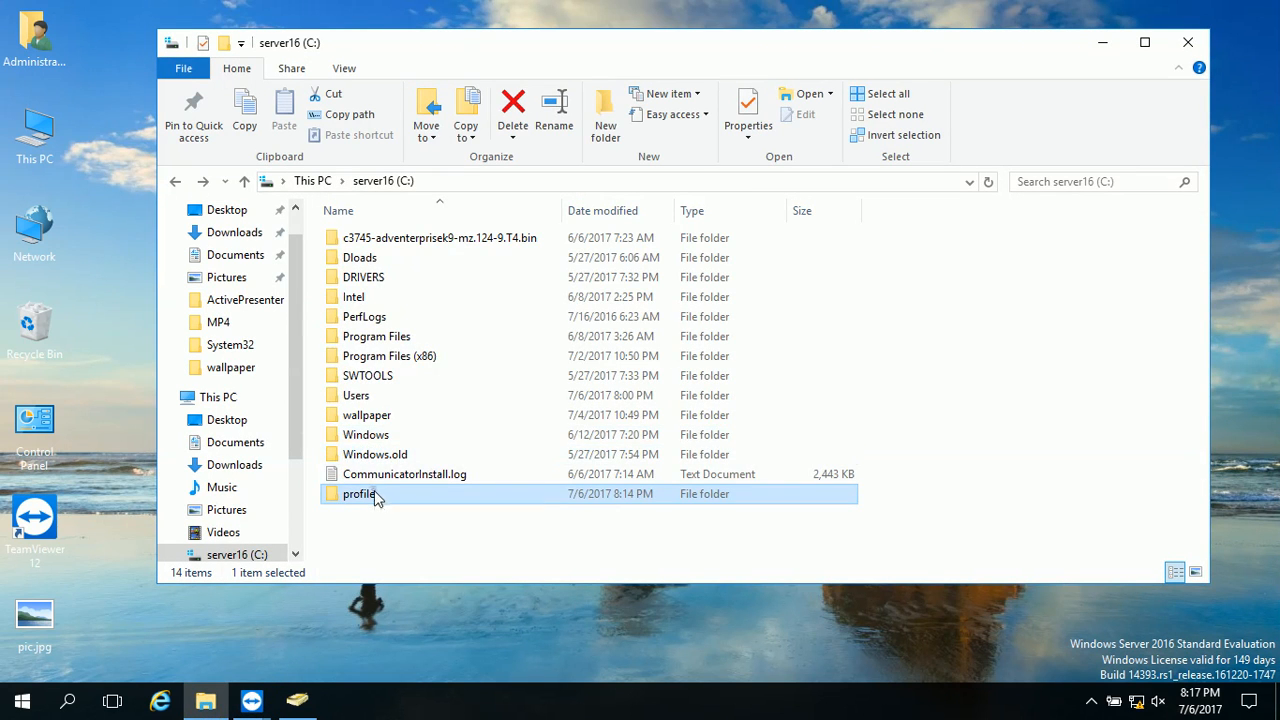
double_click(358, 494)
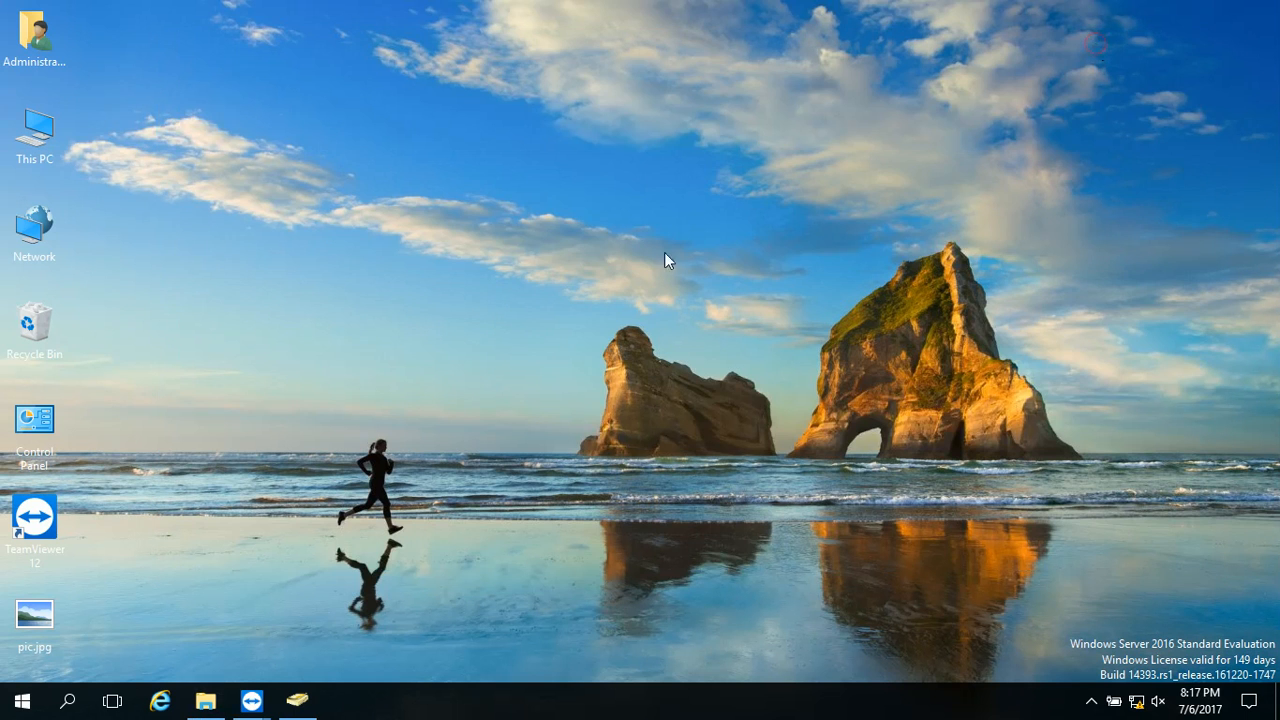
mouse_move(298, 702)
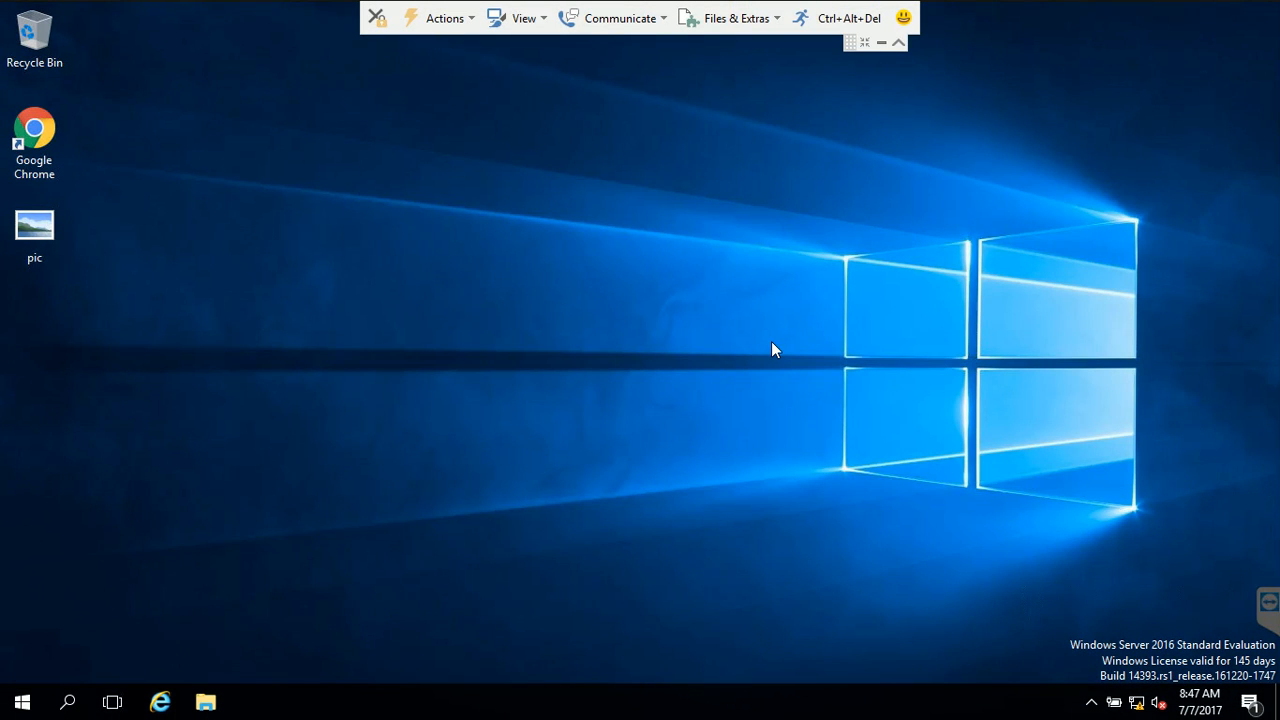
click(36, 224)
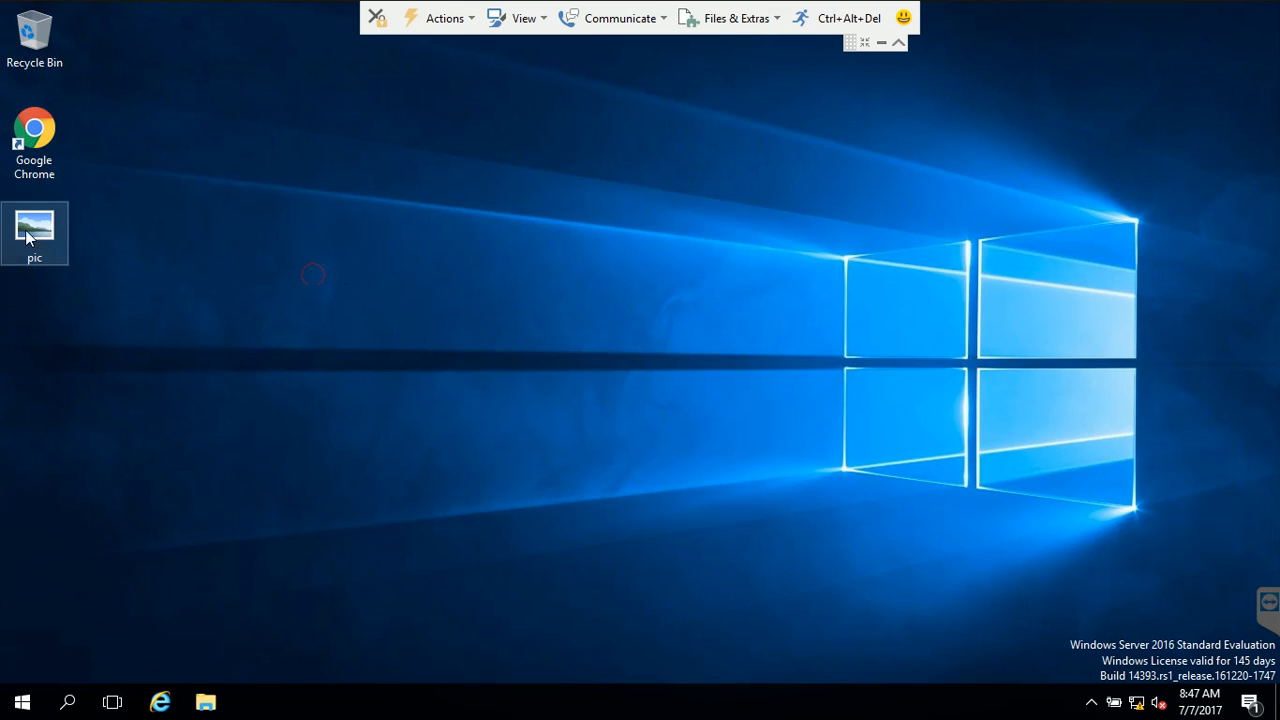
double_click(36, 224)
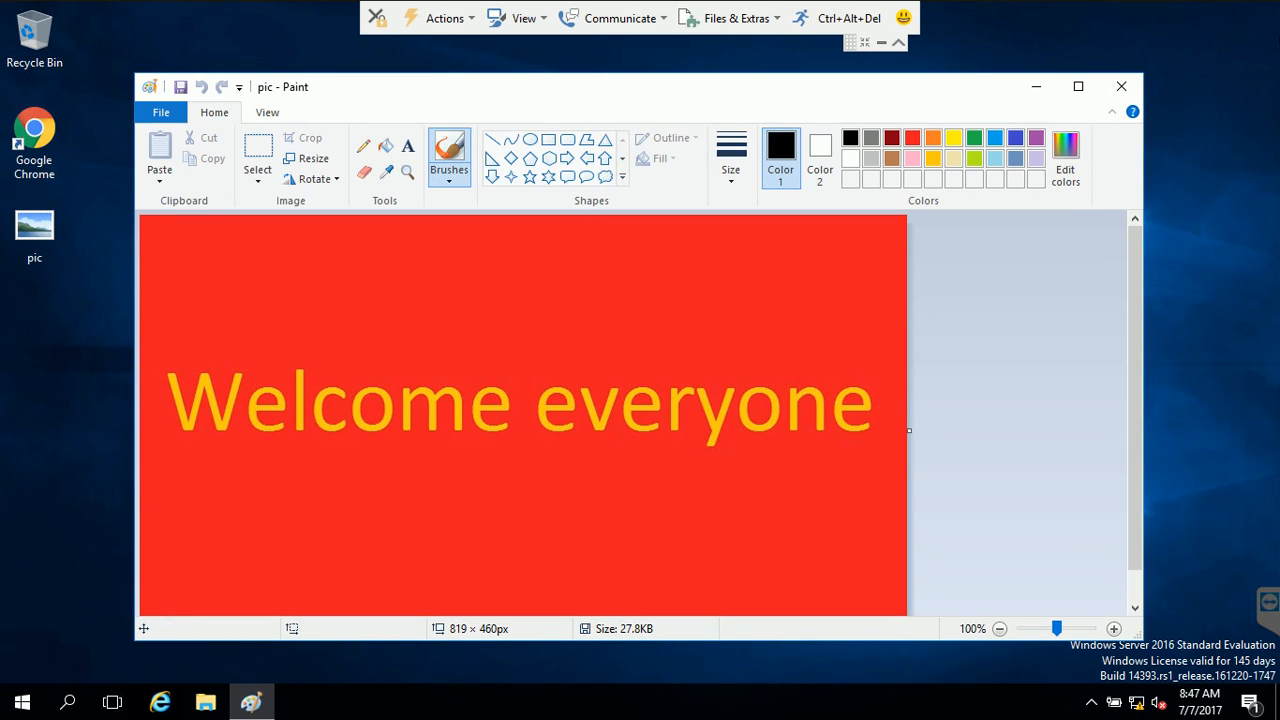
click(1120, 84)
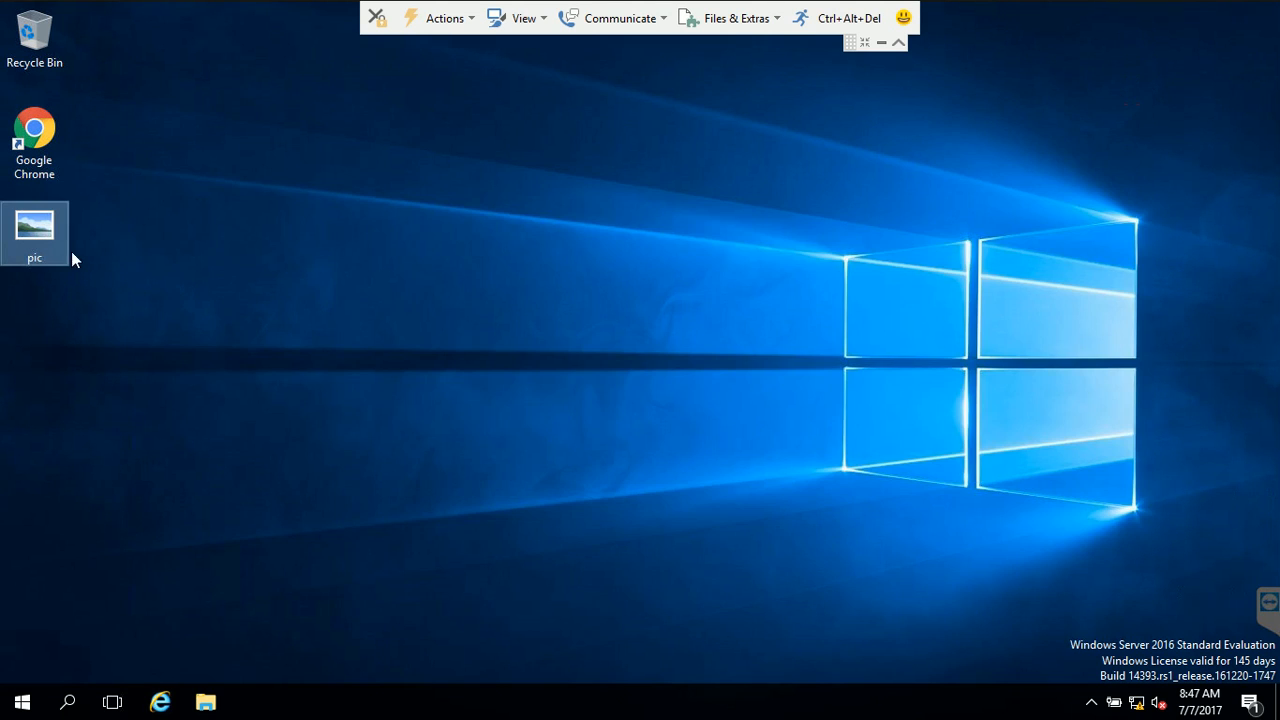
right_click(36, 230)
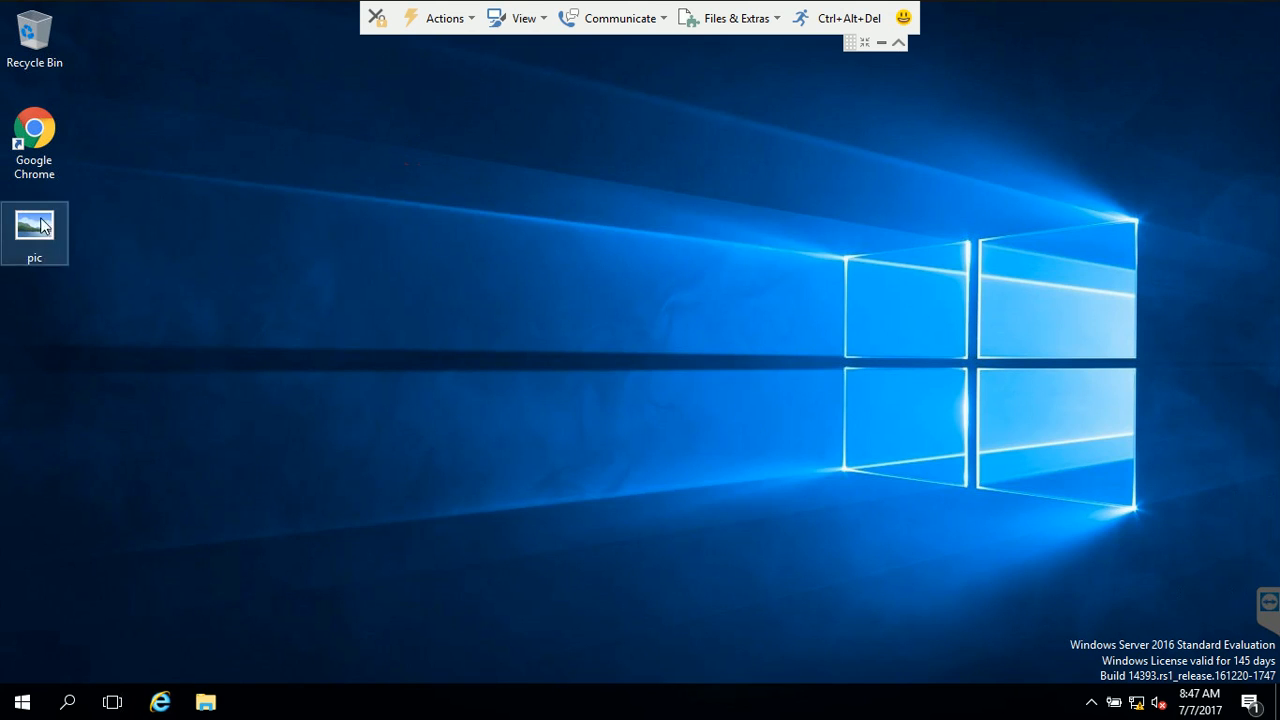
mouse_move(208, 252)
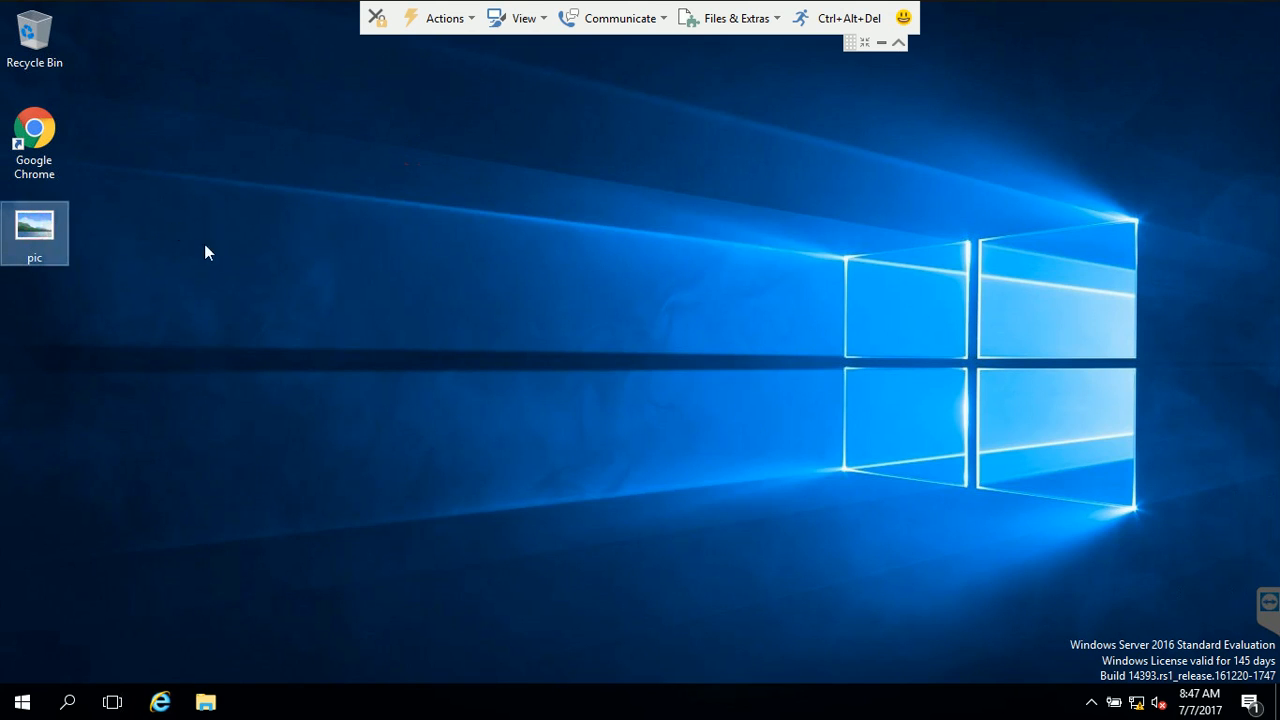
mouse_move(304, 704)
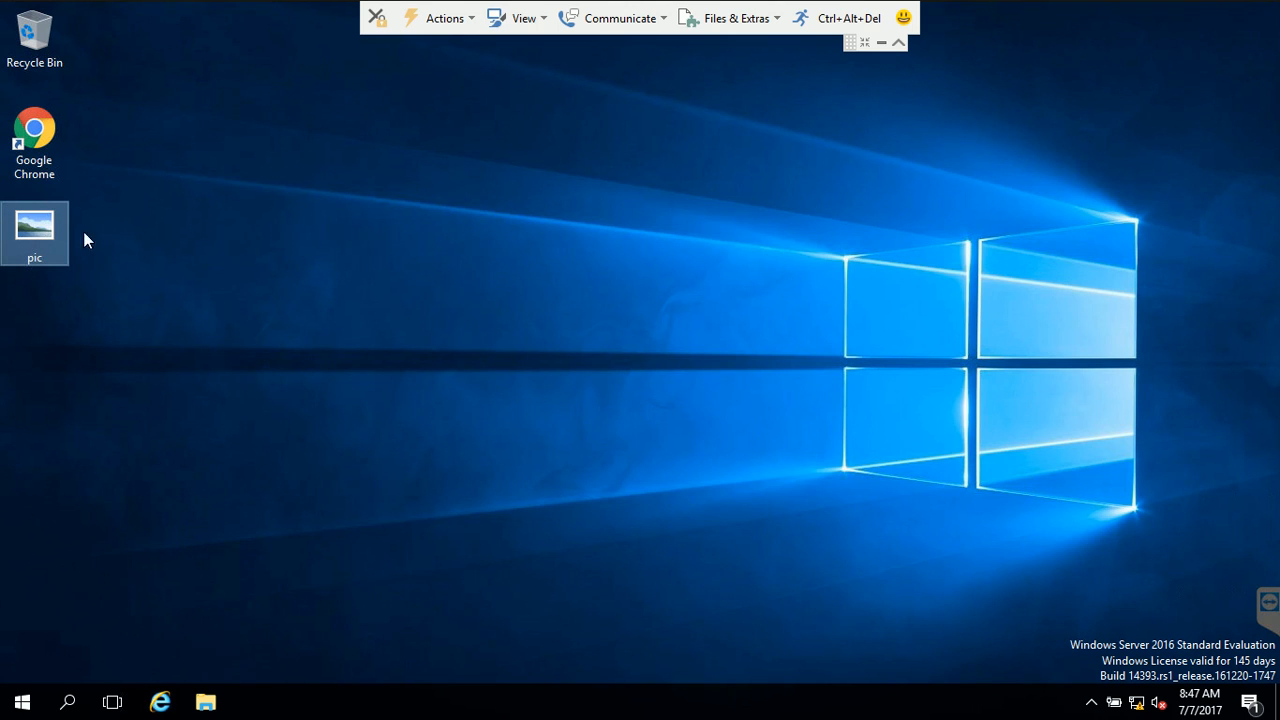
right_click(252, 256)
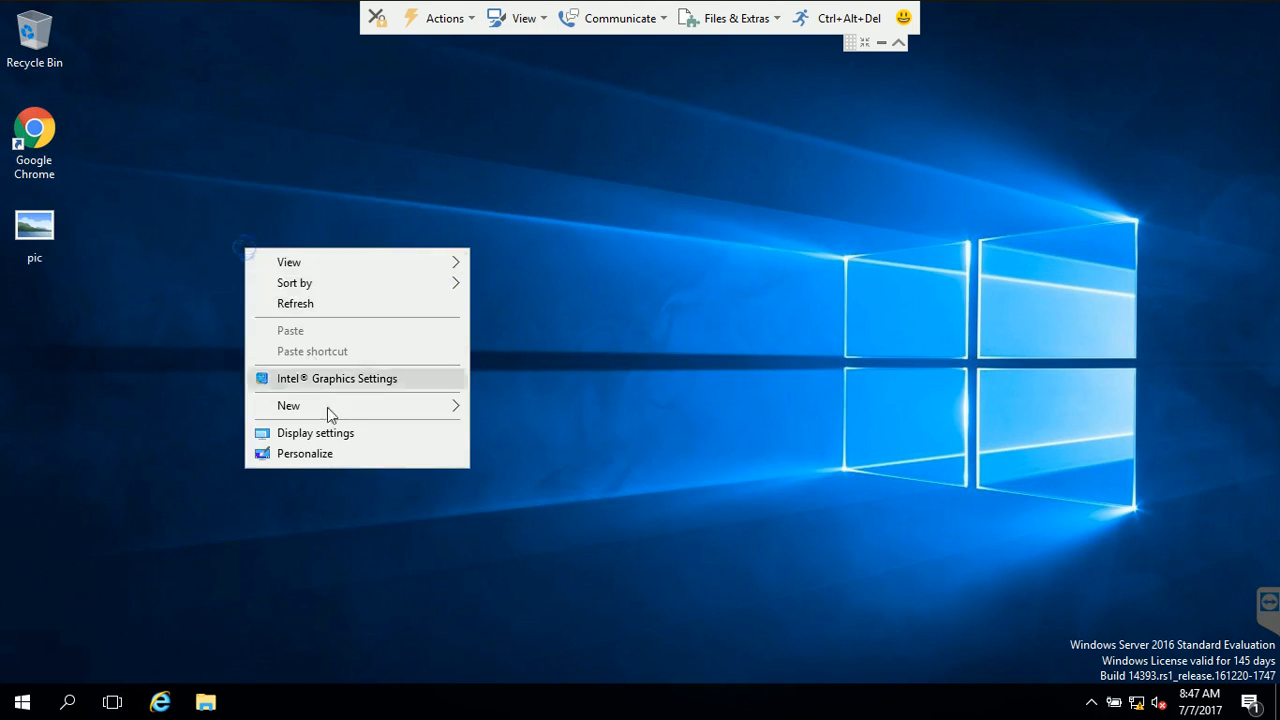
Set the red 'Welcome everyone' picture as sam's desktop background on the client PC
click(38, 228)
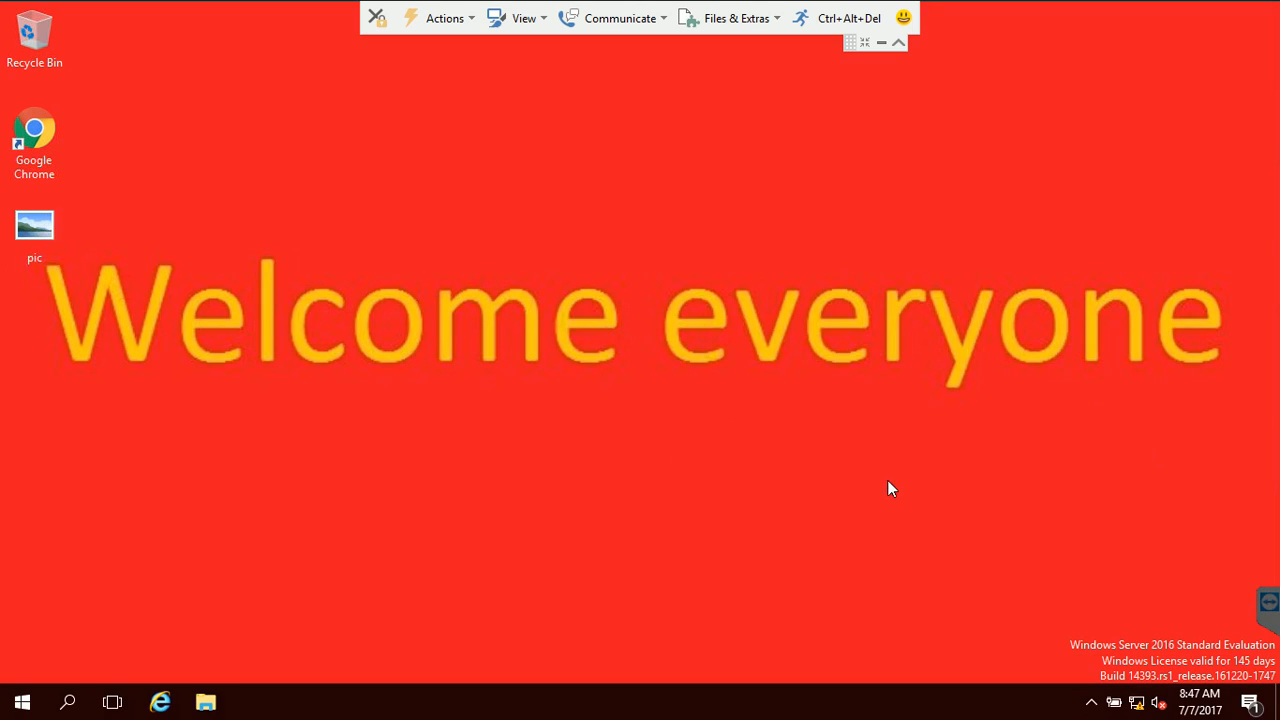
mouse_move(864, 20)
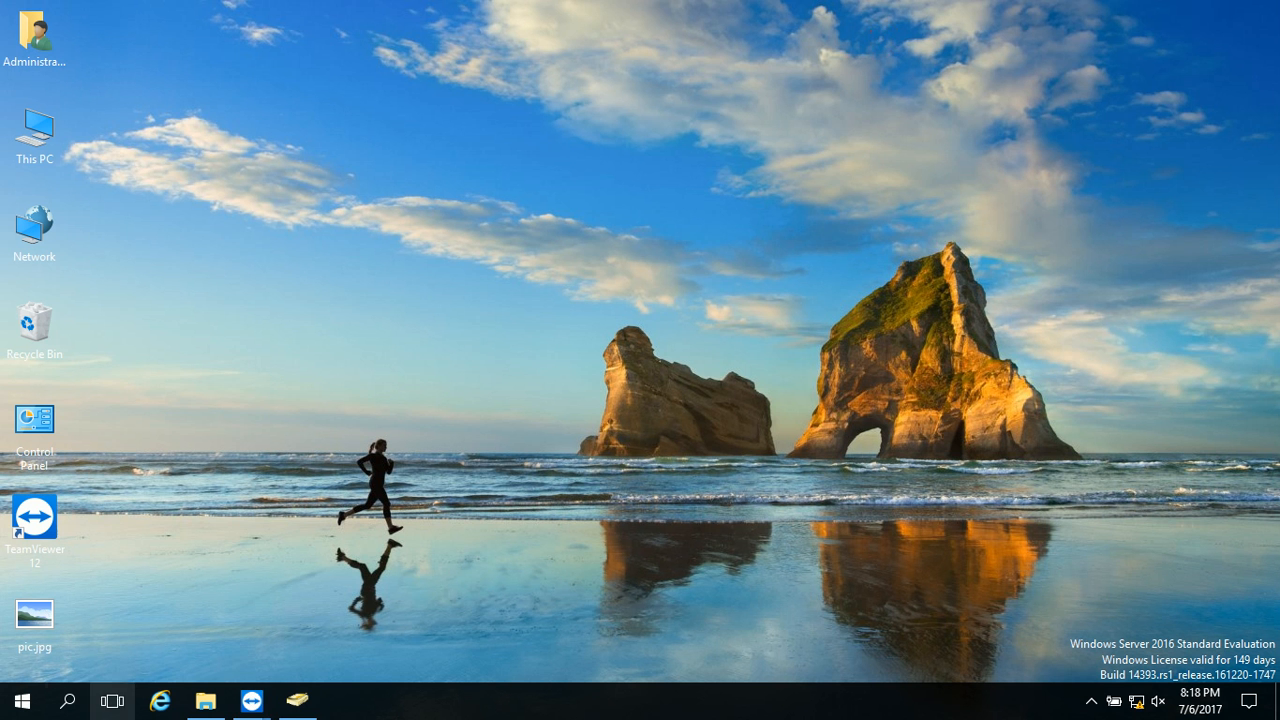
Switch to the second client PC's TeamViewer session at its domain ABC sign-in screen
click(208, 700)
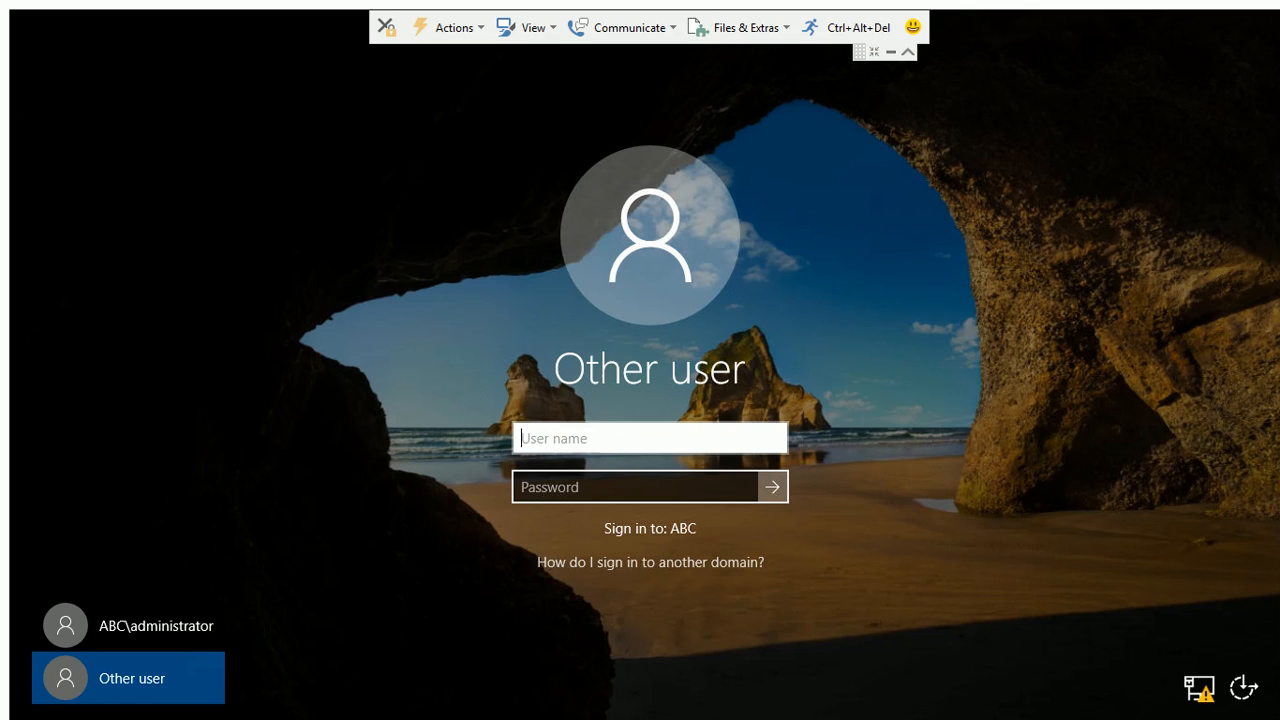
Sign in to the second PC as abc\sam, bringing up the red 'Welcome everyone' desktop
text(abc\)
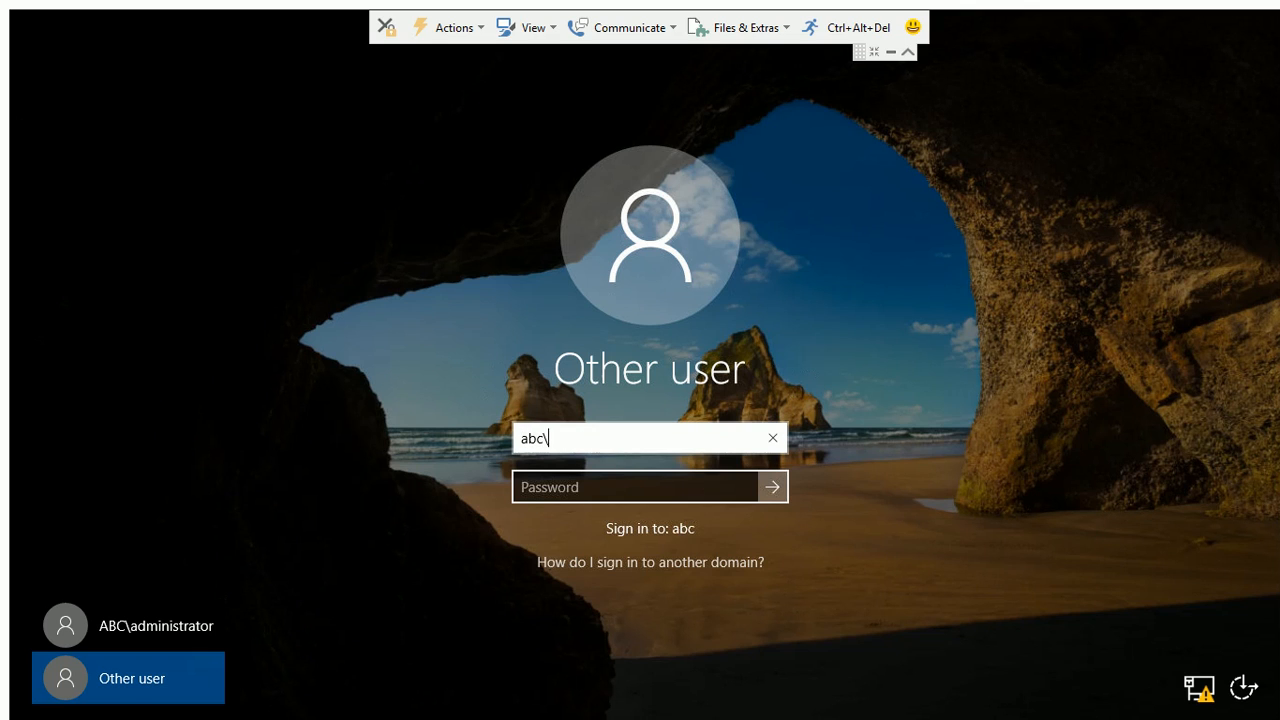
text(sam)
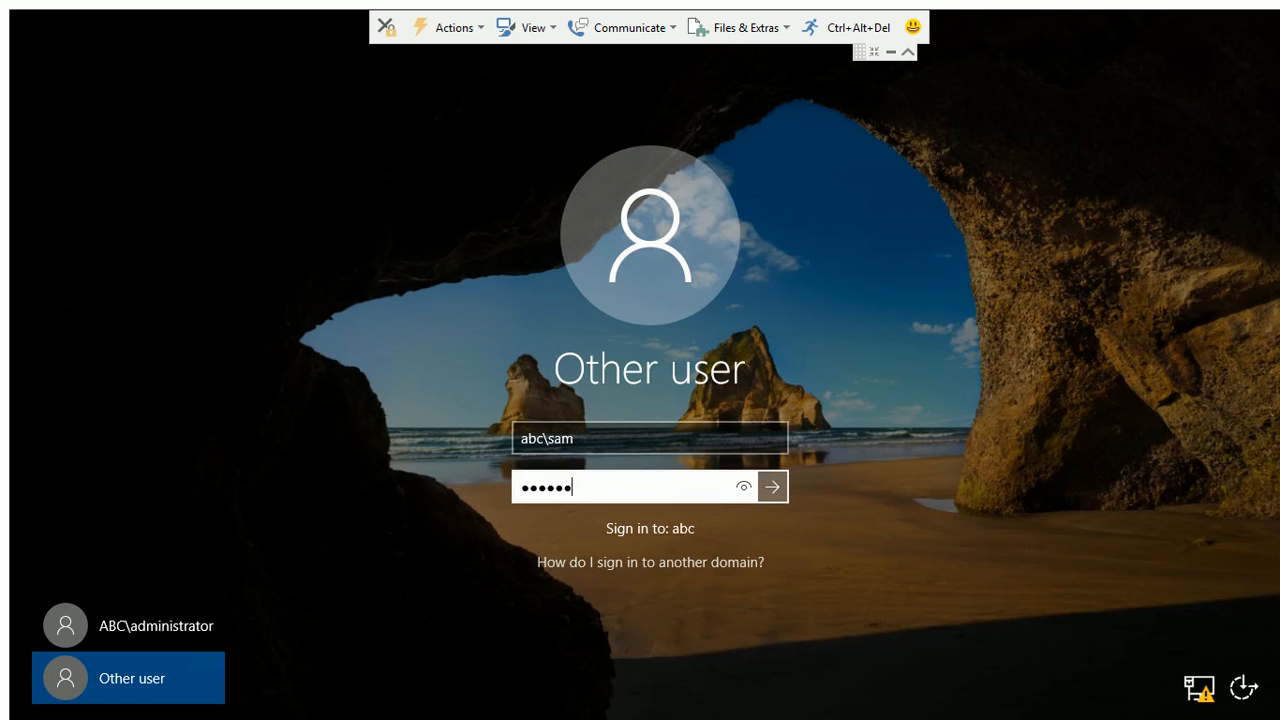
click(772, 488)
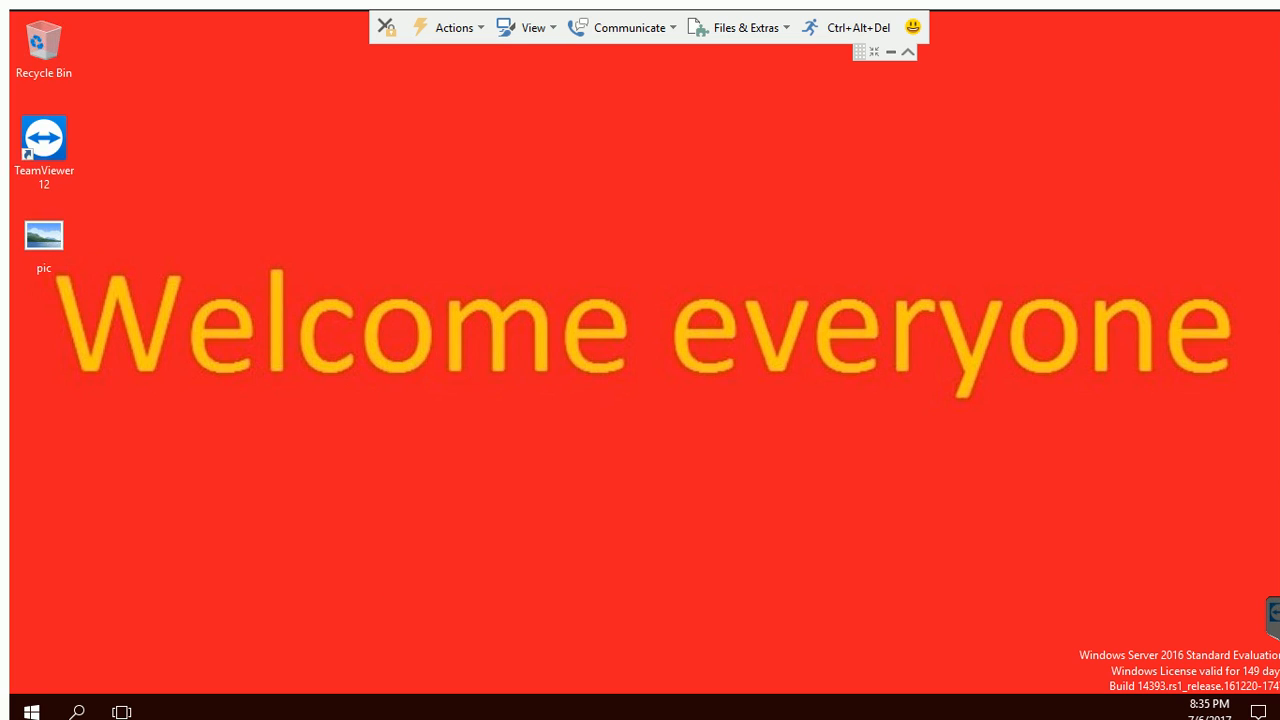
mouse_move(888, 56)
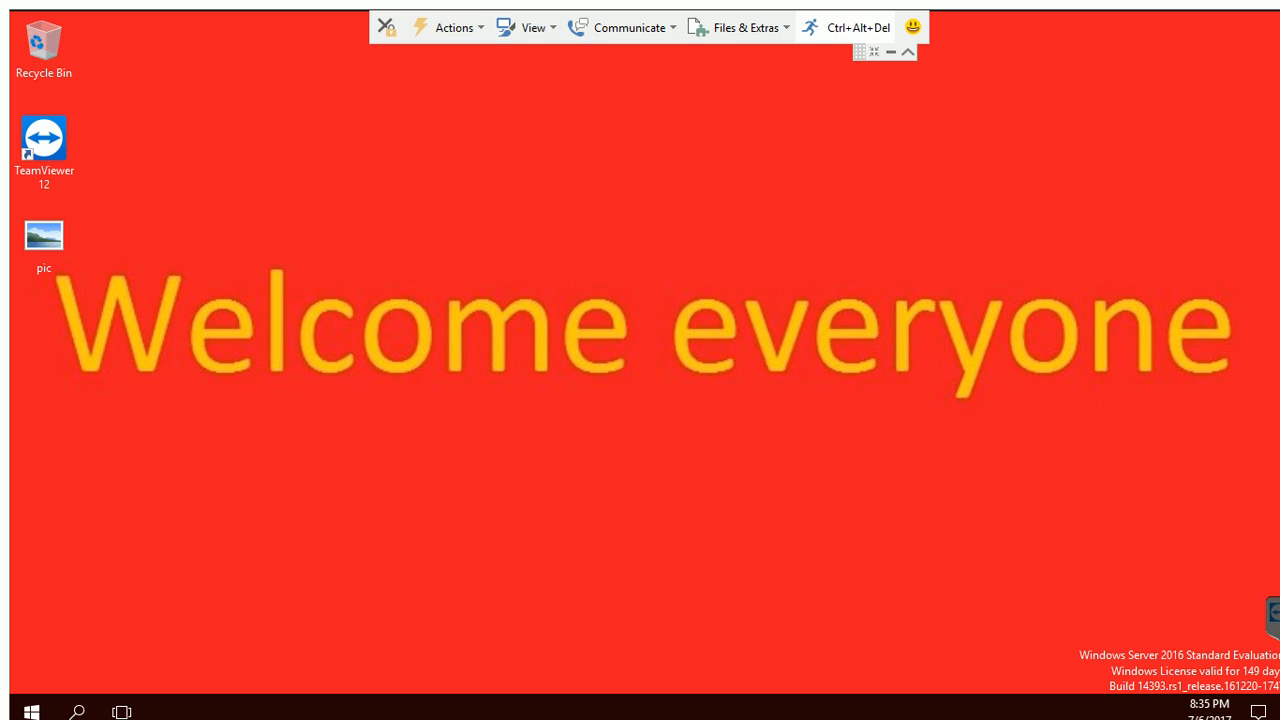
Sign sam out of the second PC via the remote Ctrl+Alt+Del security options
click(854, 28)
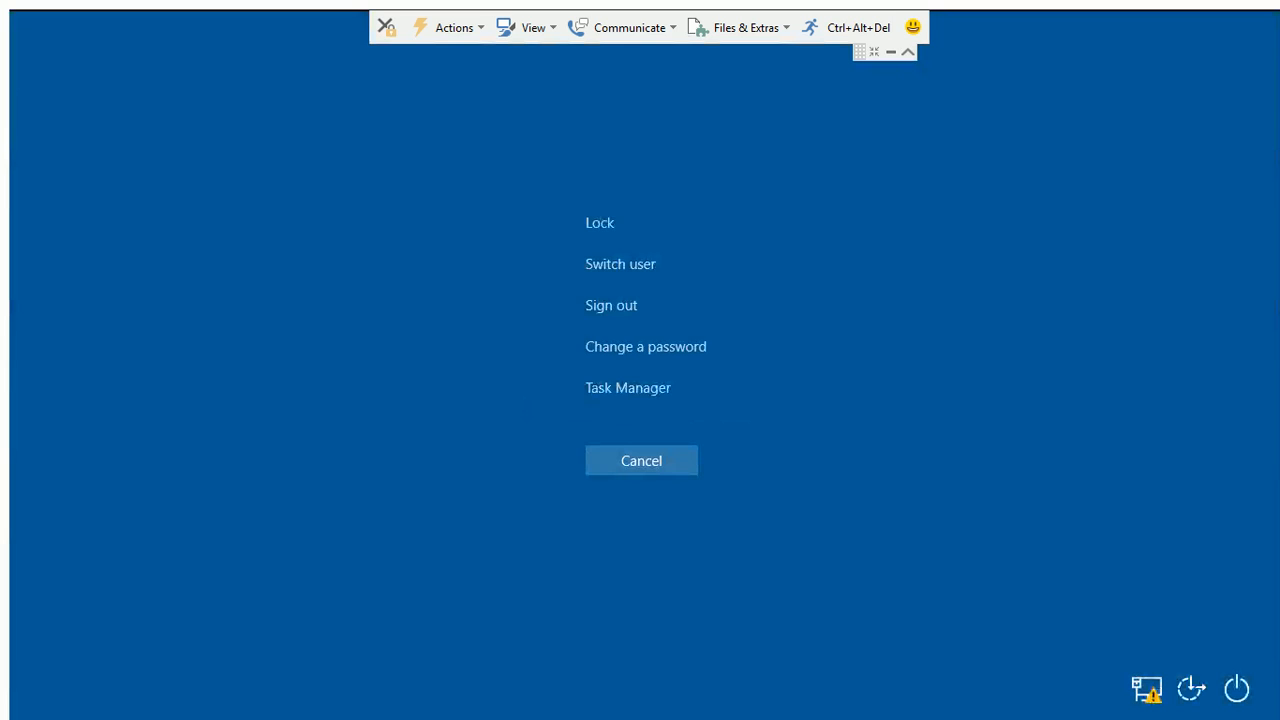
click(612, 304)
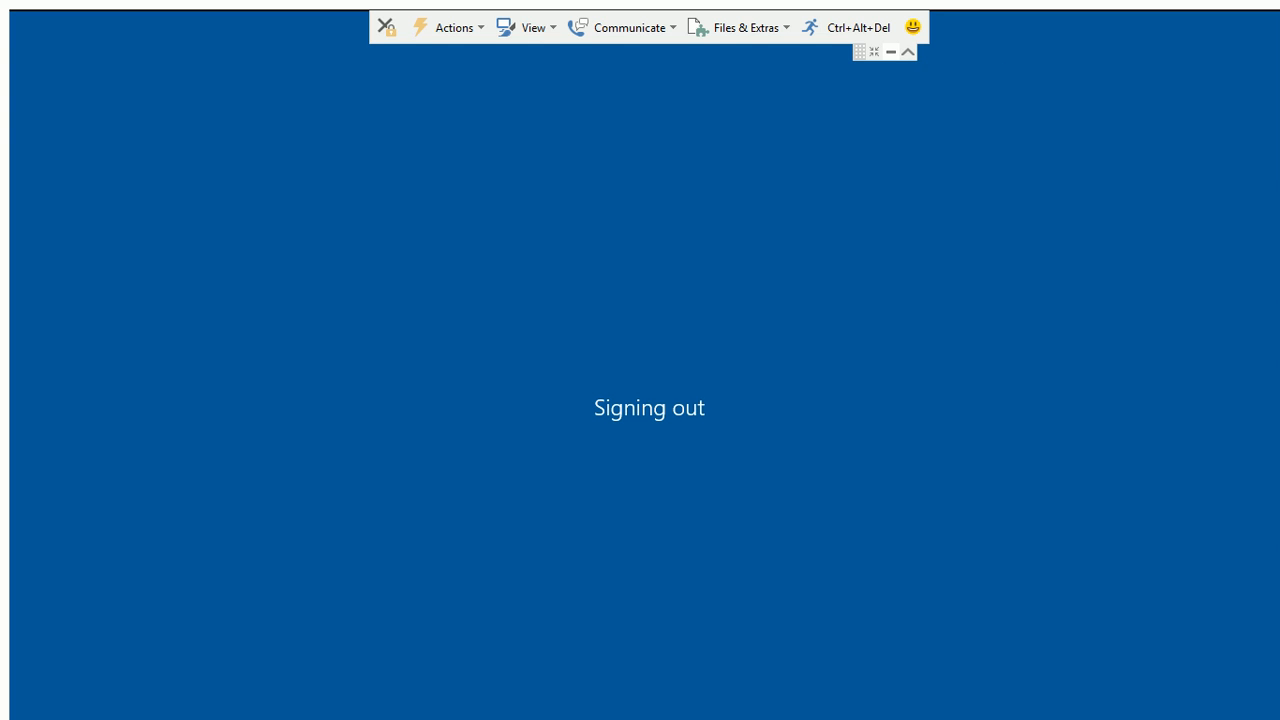
mouse_move(890, 52)
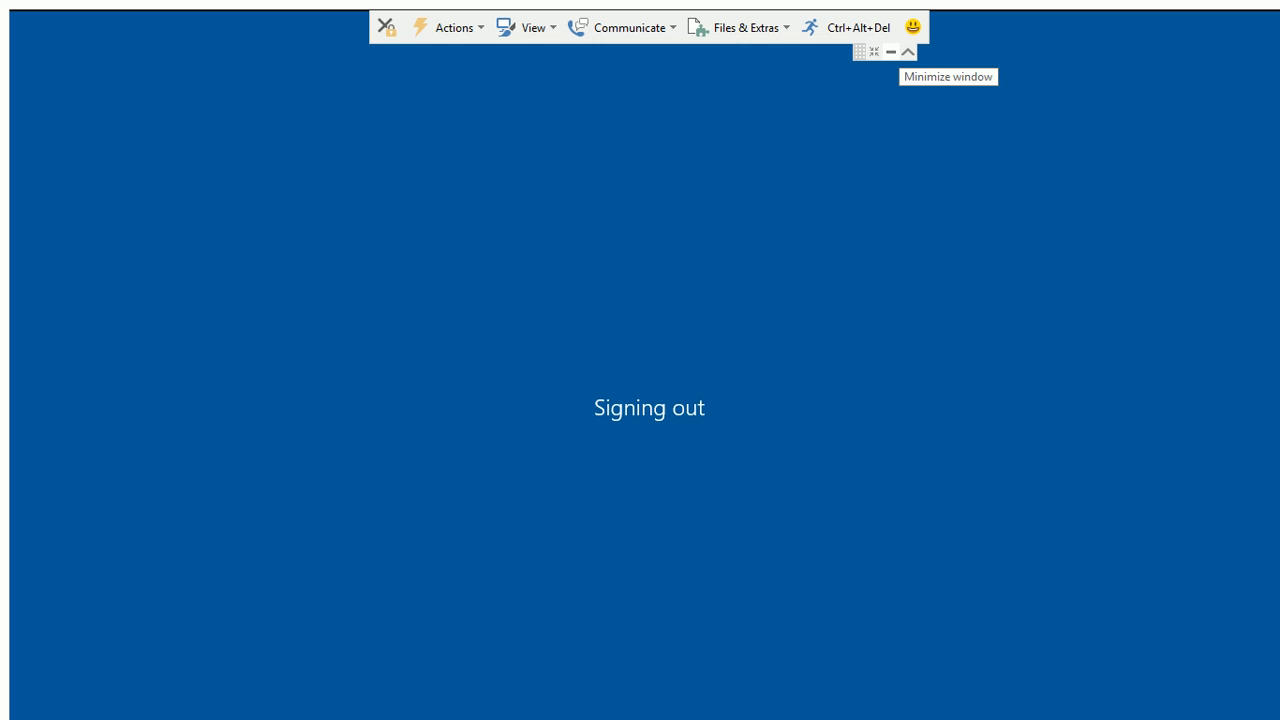